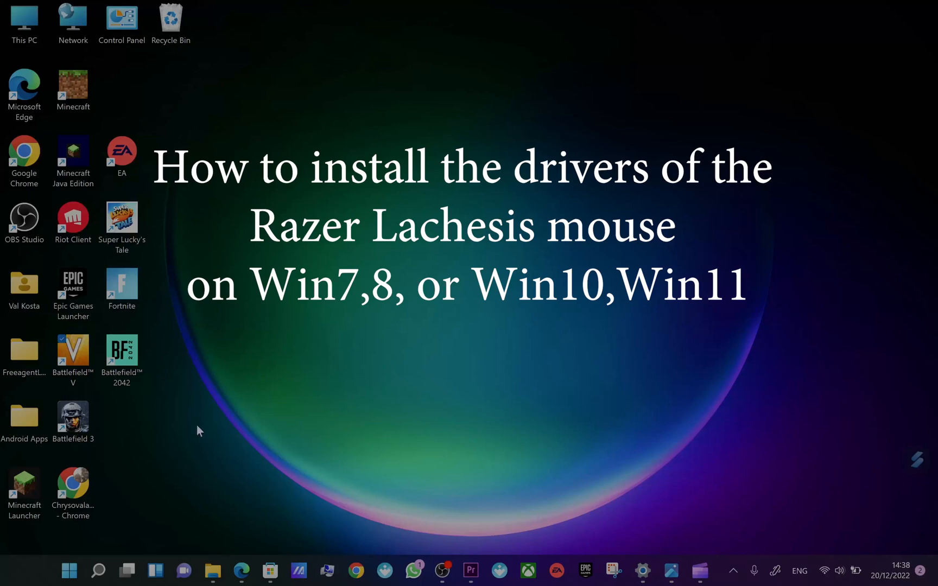
{"action": "mouse_move", "coordinate": [734, 568]}
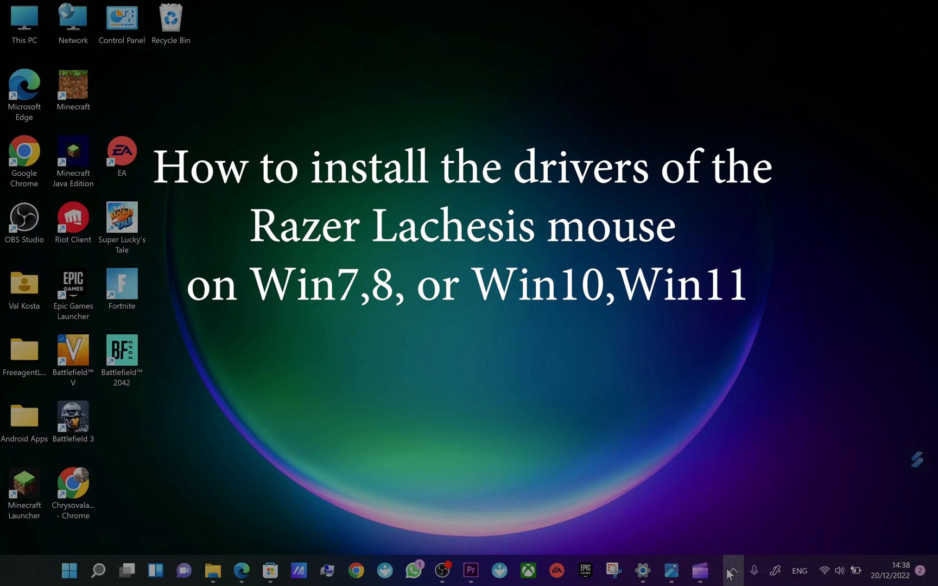
Reveal the hidden tray icons and open the Razer utility's menu to load the Lachesis Configurator
{"action": "left_click", "coordinate": [731, 570]}
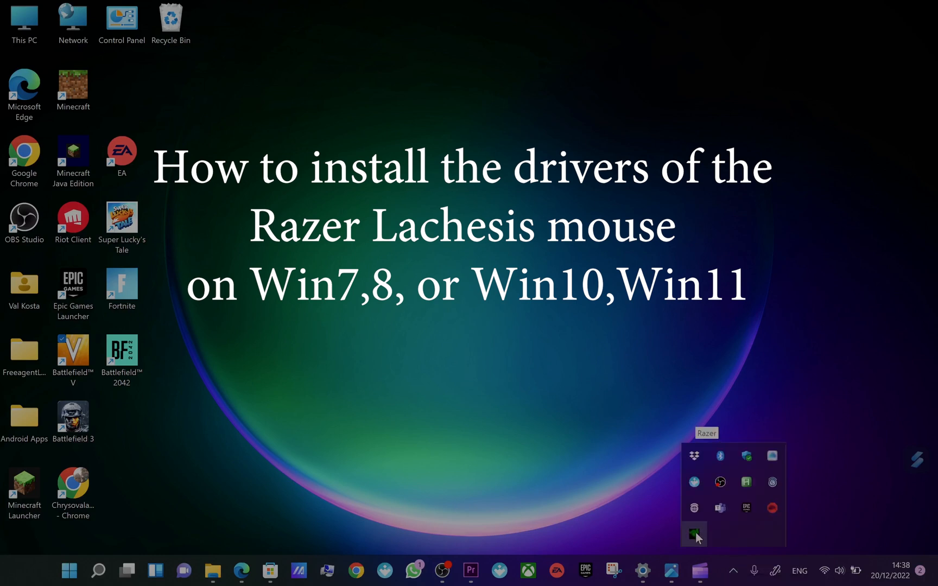
{"action": "right_click", "coordinate": [694, 534]}
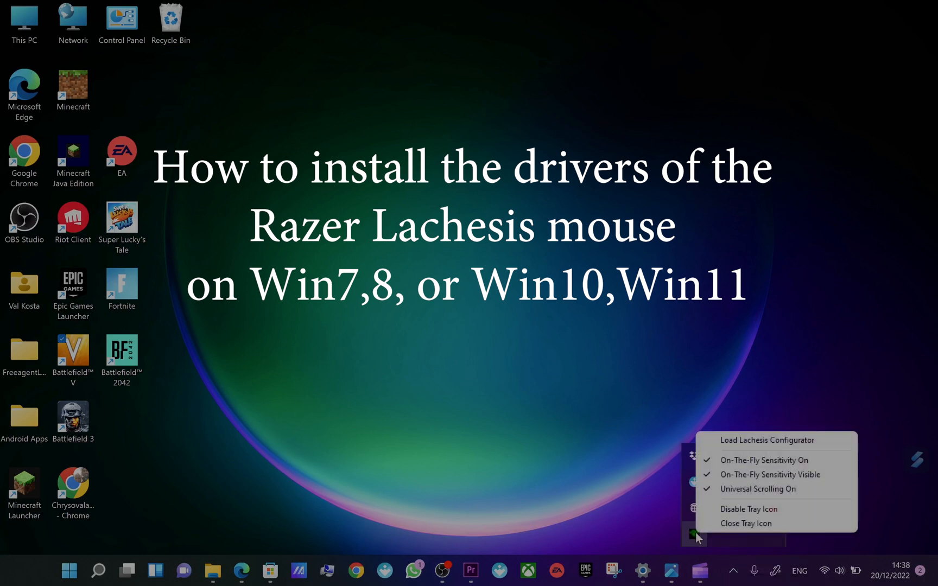
{"action": "left_click", "coordinate": [766, 440]}
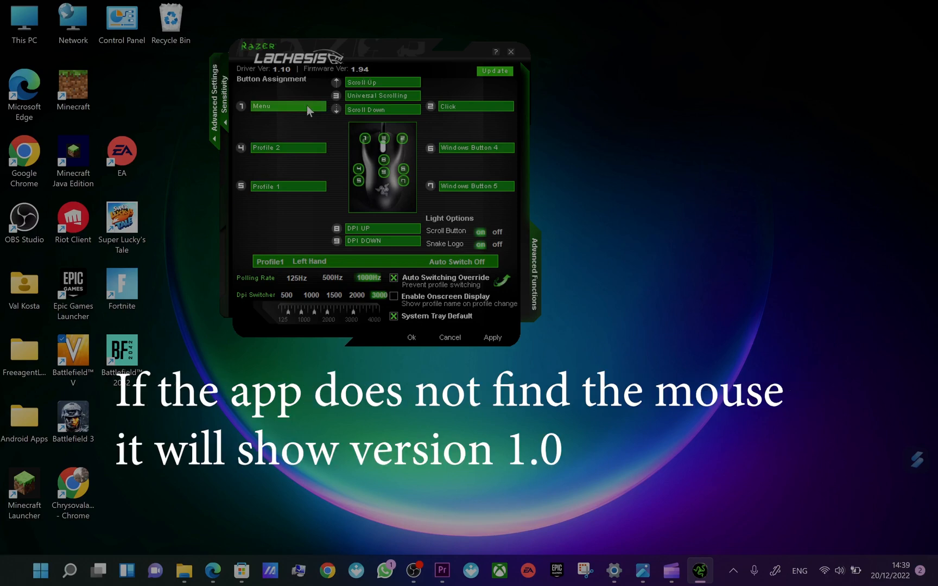
{"action": "mouse_move", "coordinate": [429, 244]}
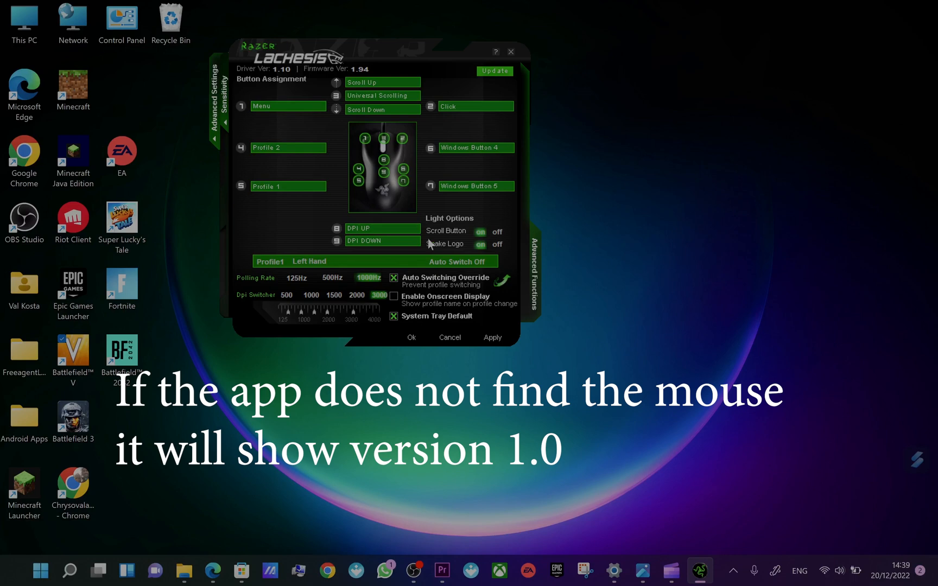
{"action": "mouse_move", "coordinate": [419, 318]}
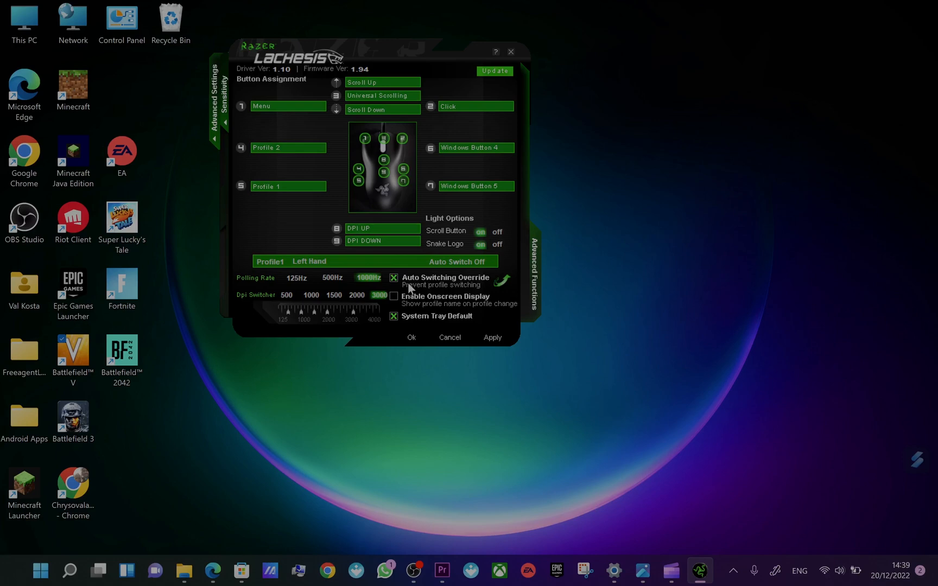
{"action": "mouse_move", "coordinate": [433, 289]}
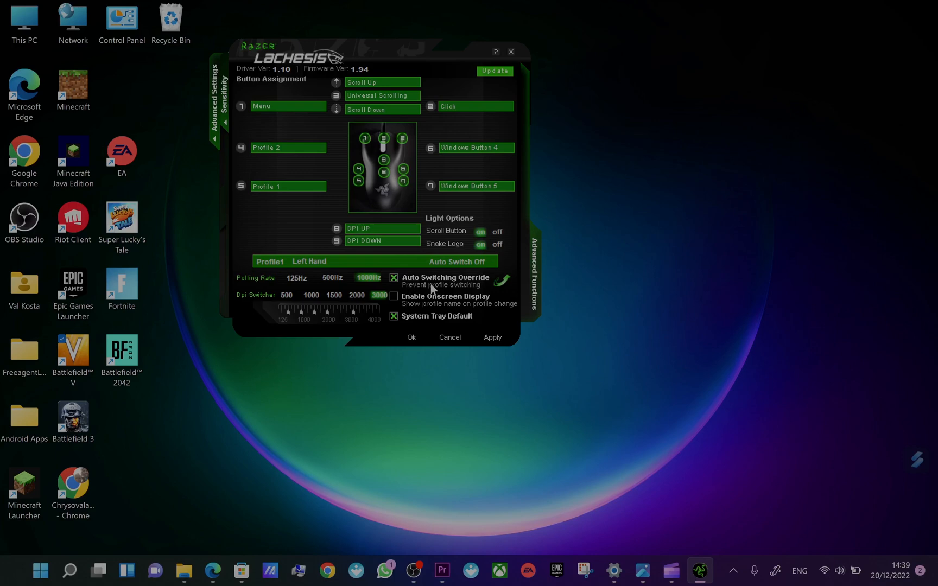
{"action": "mouse_move", "coordinate": [520, 327]}
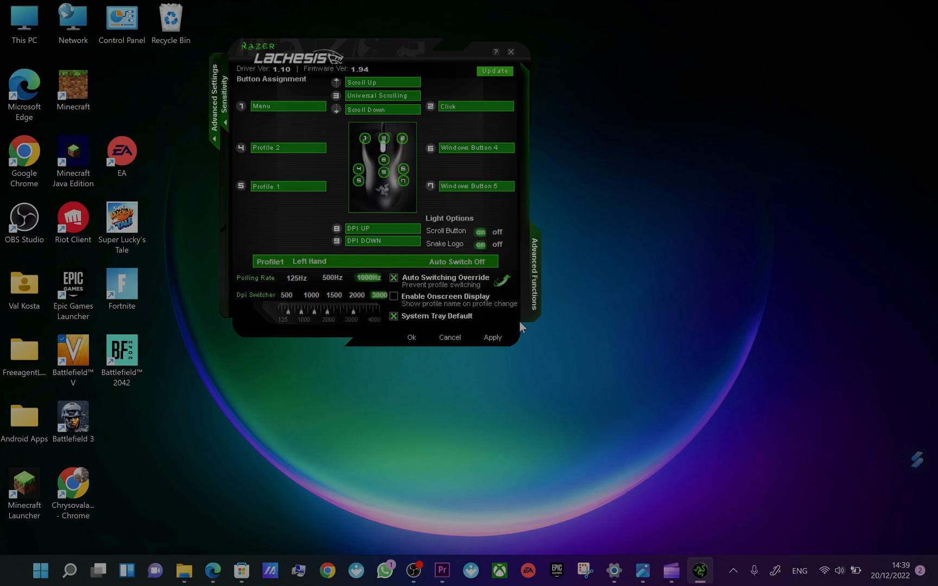
{"action": "mouse_move", "coordinate": [520, 322]}
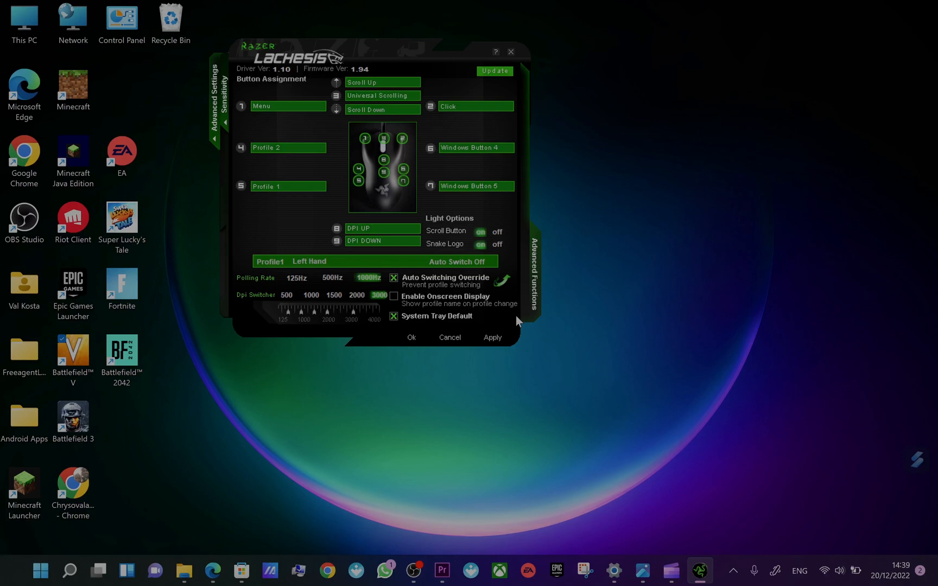
{"action": "mouse_move", "coordinate": [661, 455]}
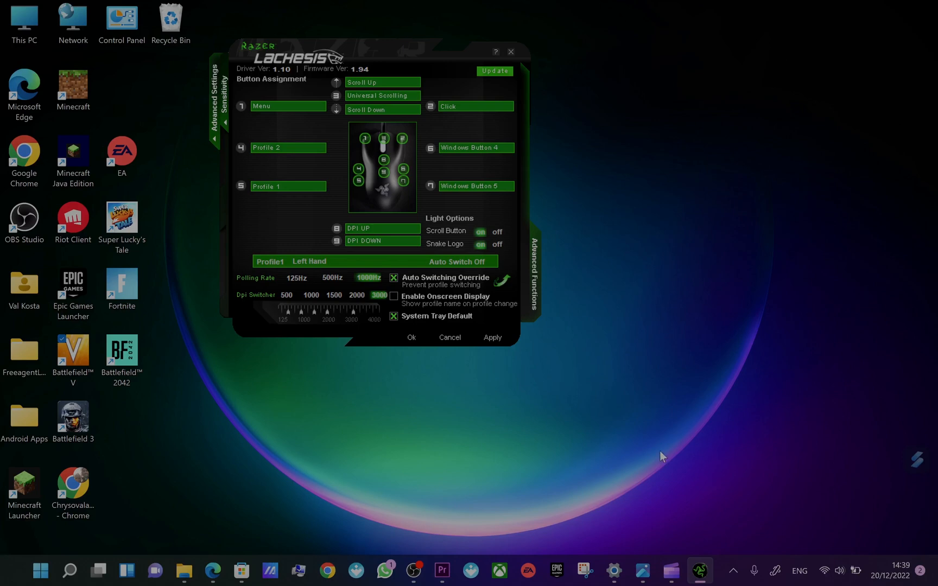
{"action": "mouse_move", "coordinate": [382, 228]}
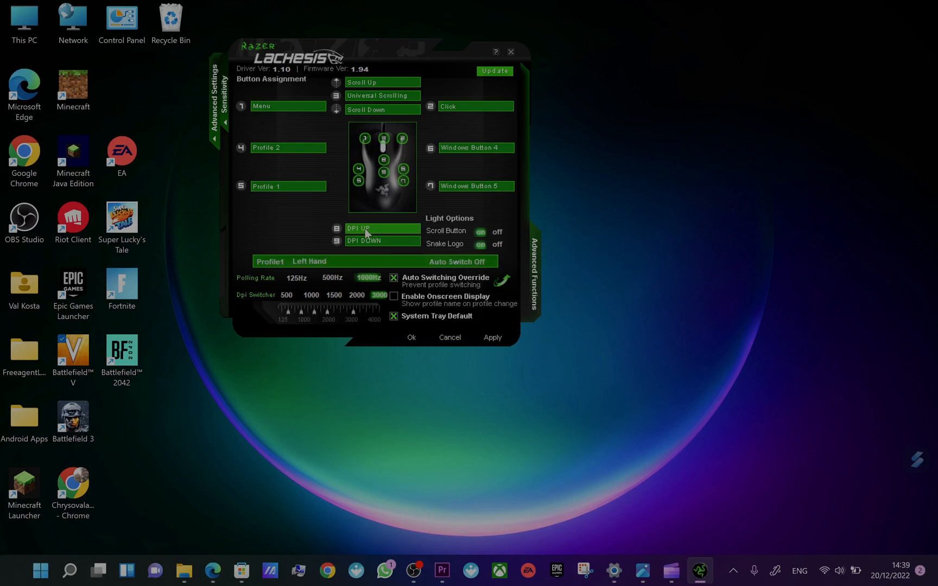
{"action": "mouse_move", "coordinate": [357, 367]}
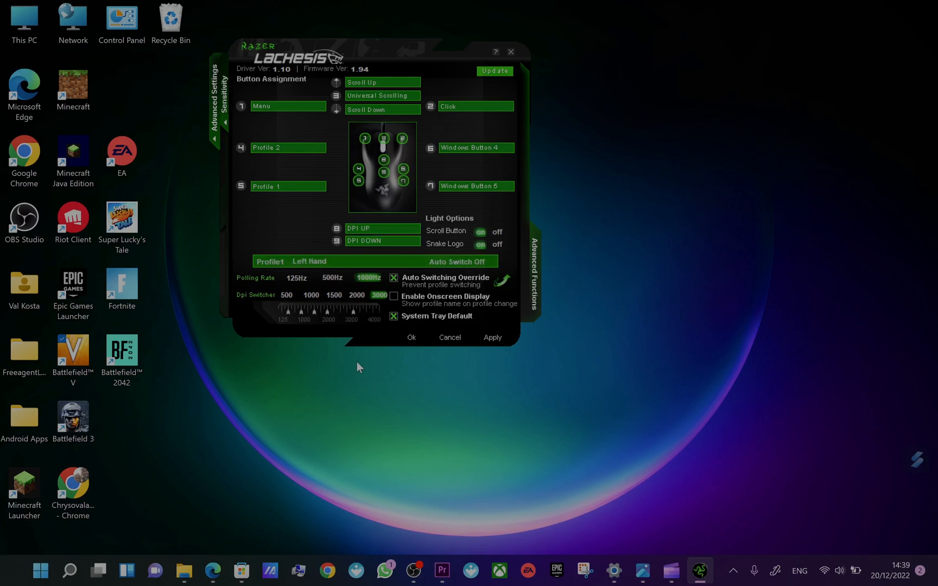
{"action": "mouse_move", "coordinate": [309, 275]}
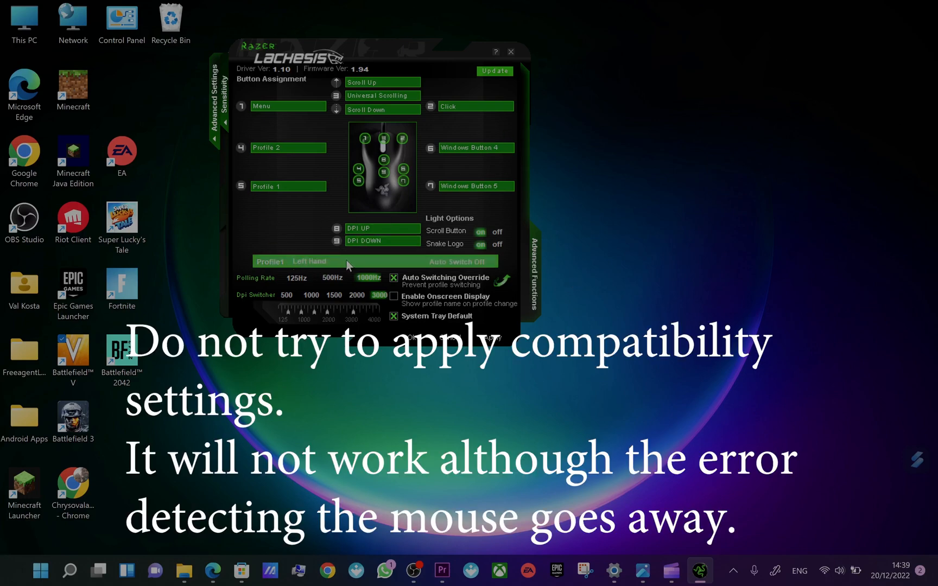
Name profile slot 2 'Right Hand' and apply it to the mouse
{"action": "left_click", "coordinate": [300, 469]}
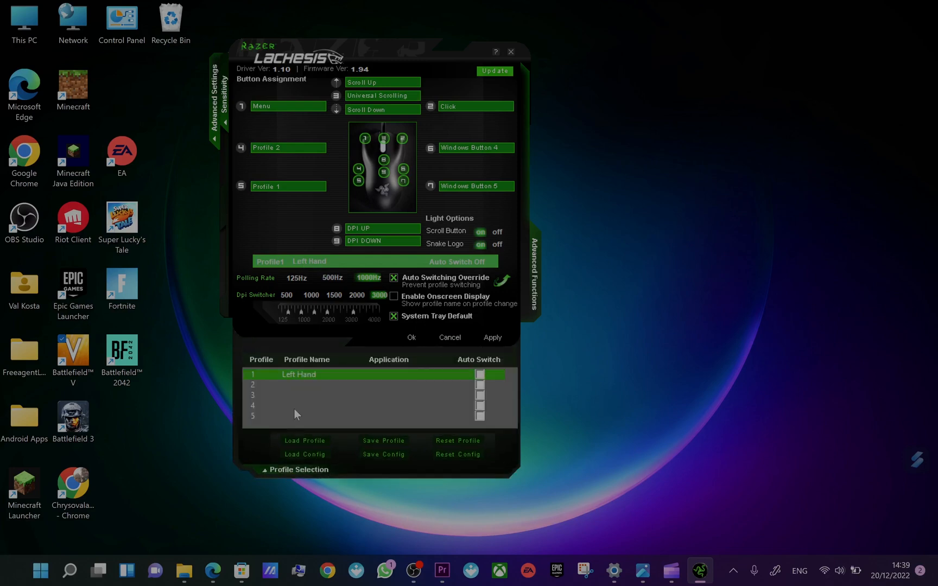
{"action": "left_click", "coordinate": [325, 385]}
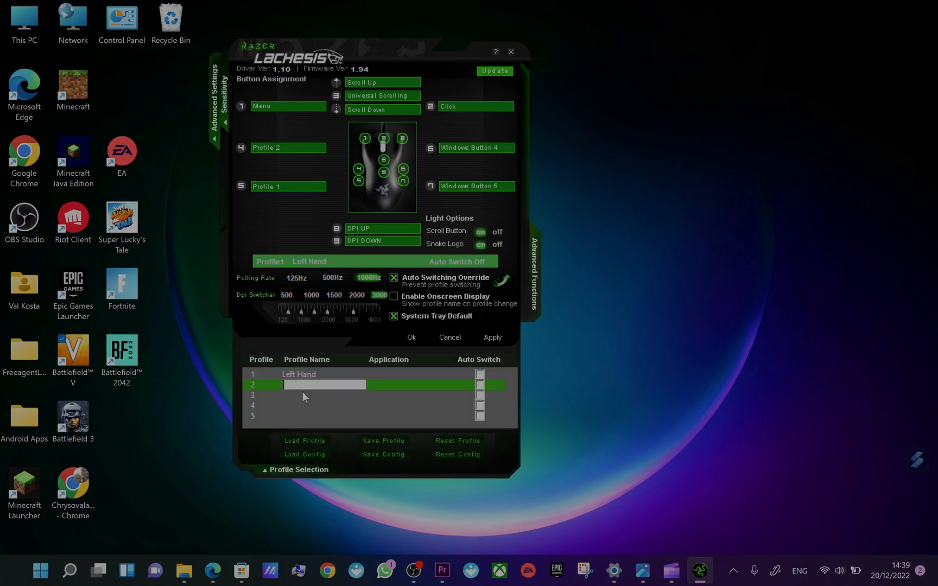
{"action": "type", "text": "Right"}
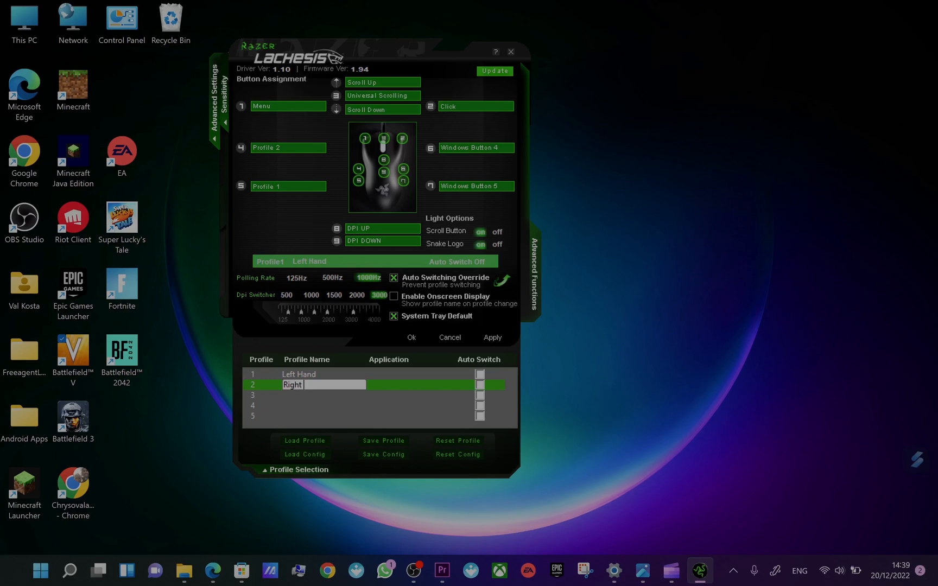
{"action": "type", "text": "Hand"}
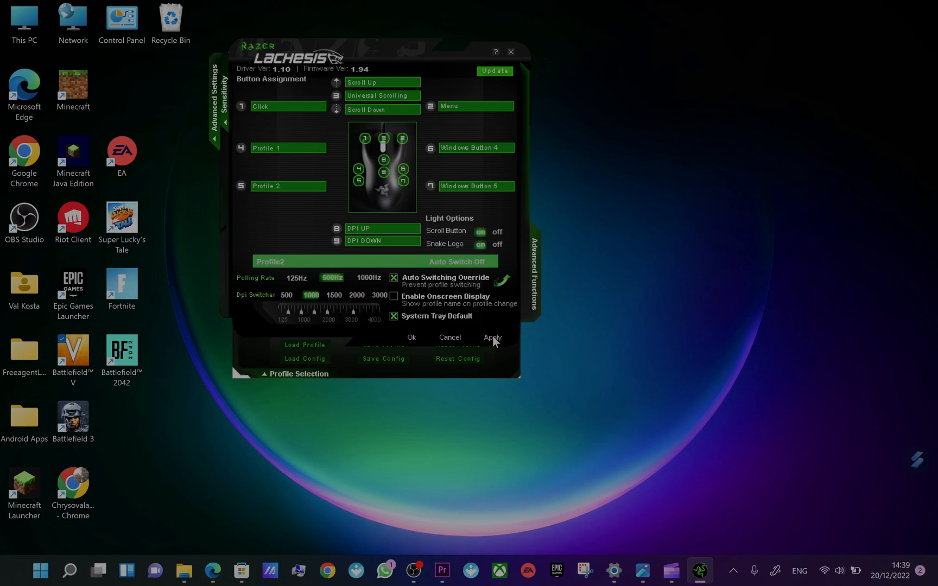
{"action": "left_click", "coordinate": [491, 338]}
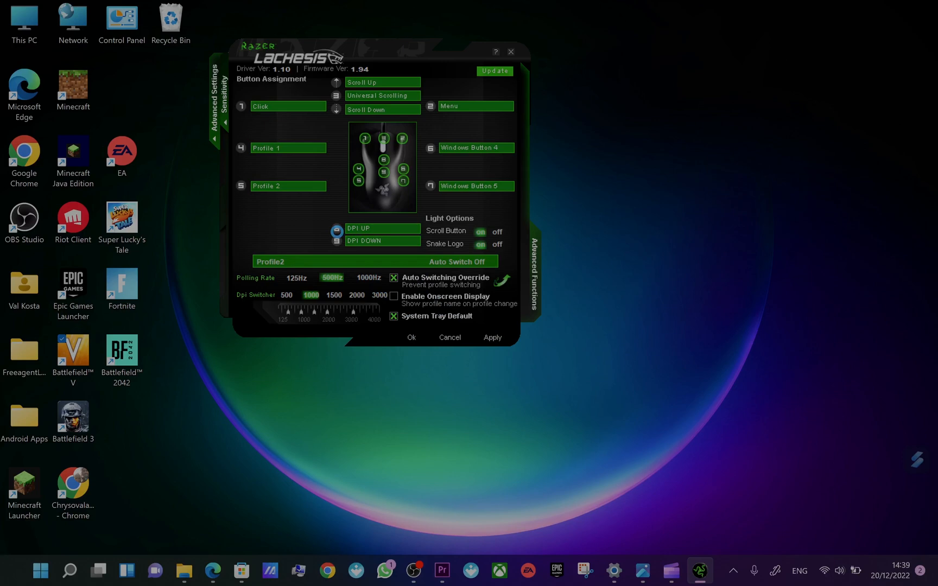
{"action": "mouse_move", "coordinate": [338, 238]}
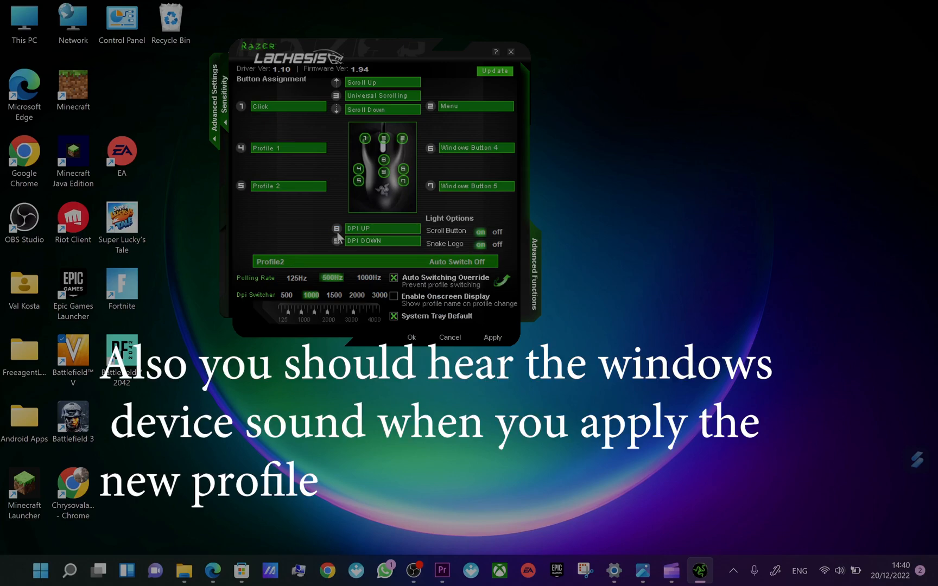
{"action": "mouse_move", "coordinate": [444, 335]}
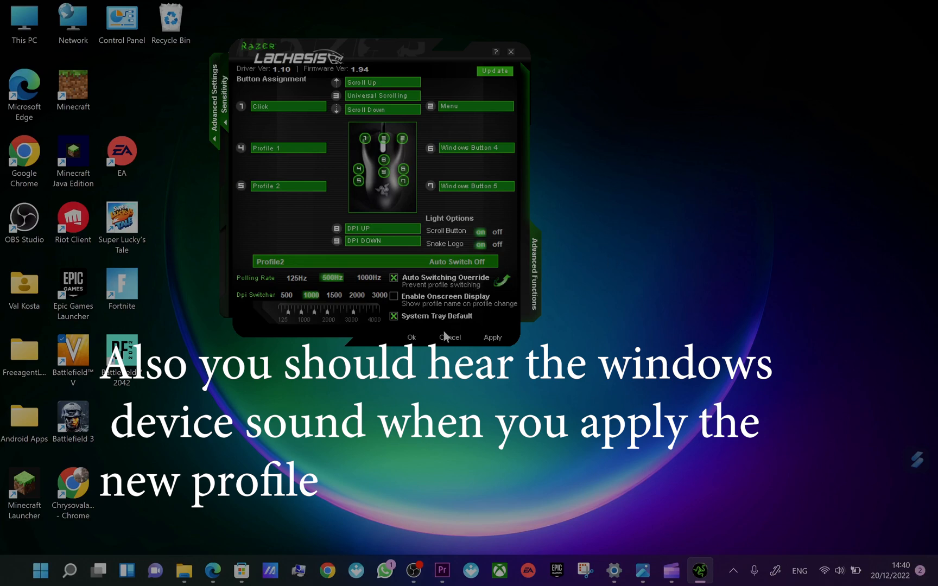
{"action": "mouse_move", "coordinate": [447, 335]}
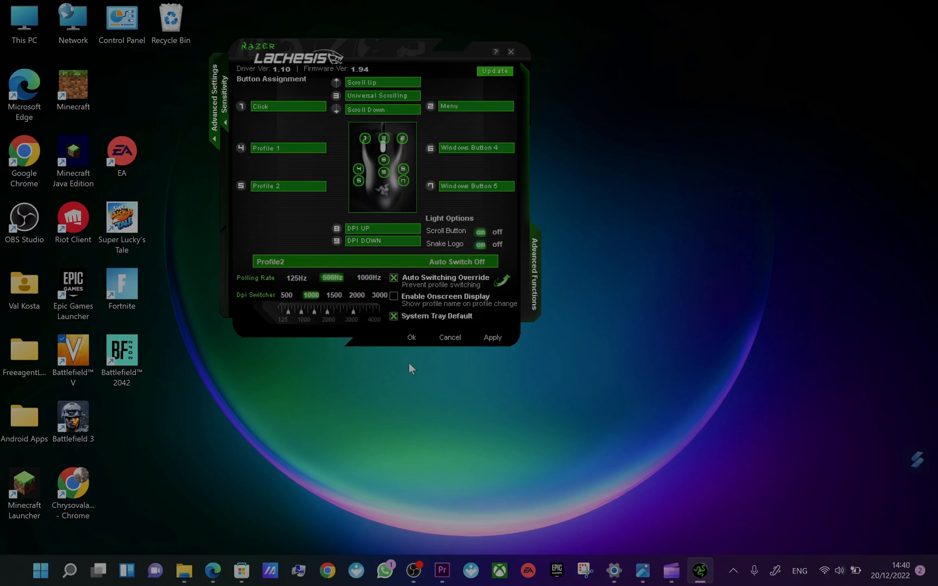
{"action": "mouse_move", "coordinate": [403, 385]}
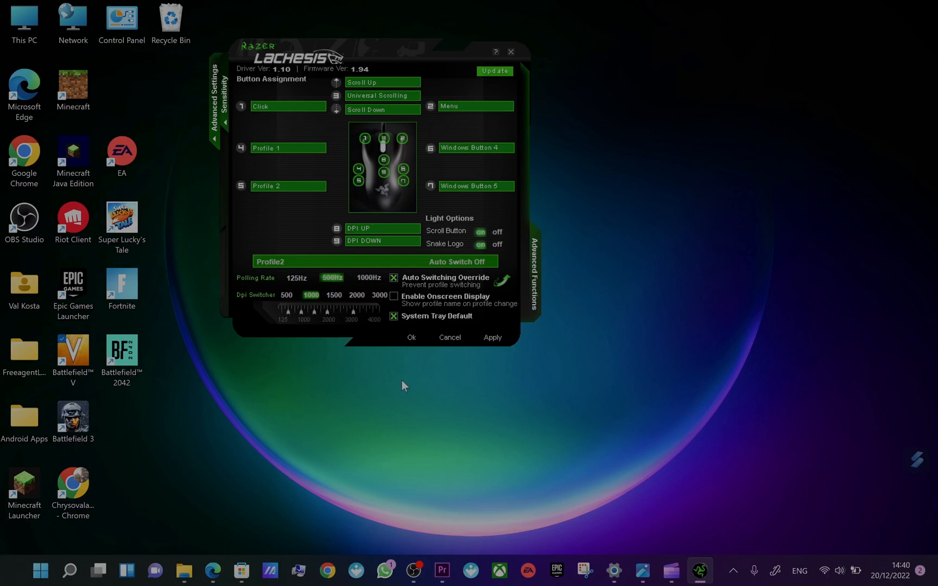
{"action": "mouse_move", "coordinate": [318, 553]}
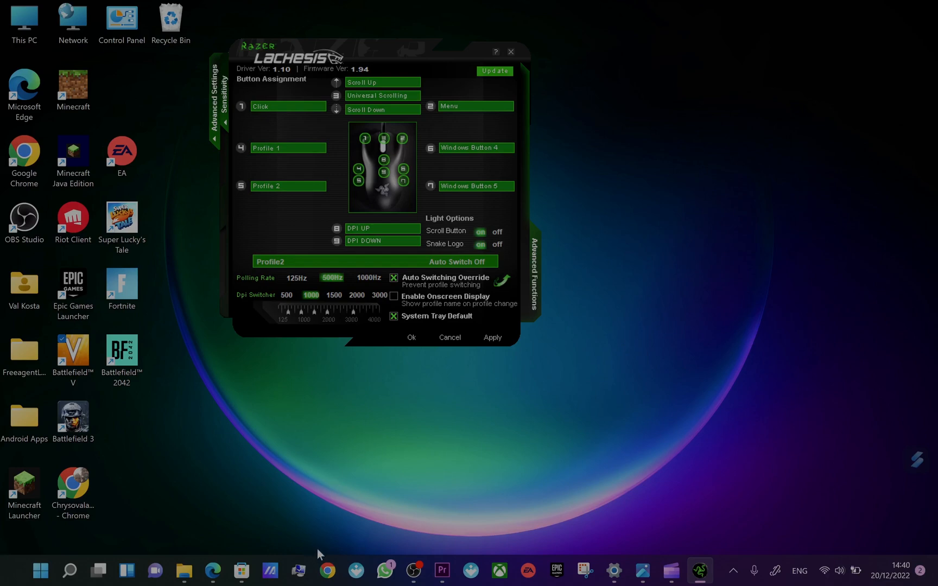
Browse the Reddit and Razer forum threads about Lachesis detection in Chrome, then show File Explorer windows
{"action": "left_click", "coordinate": [327, 569]}
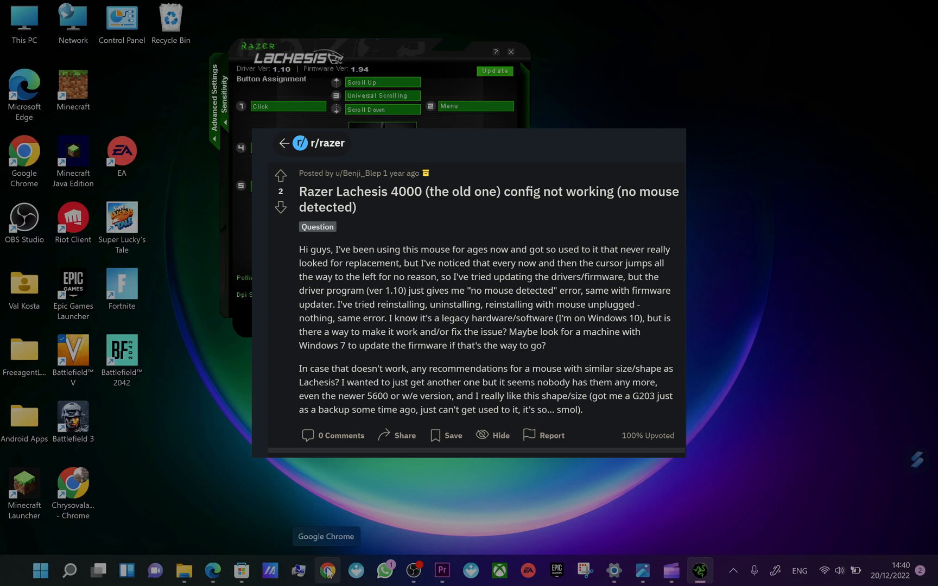
{"action": "right_click", "coordinate": [327, 571]}
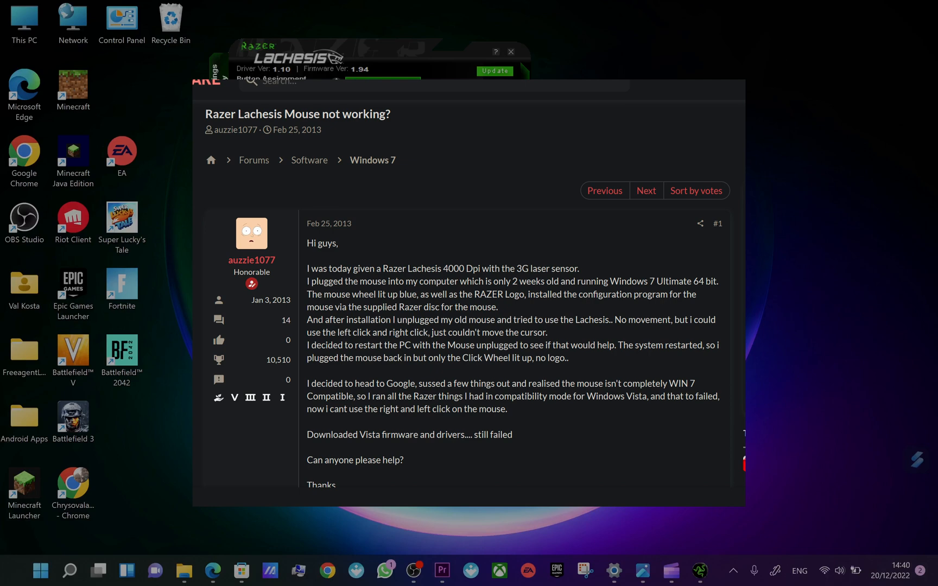
{"action": "right_click", "coordinate": [439, 438]}
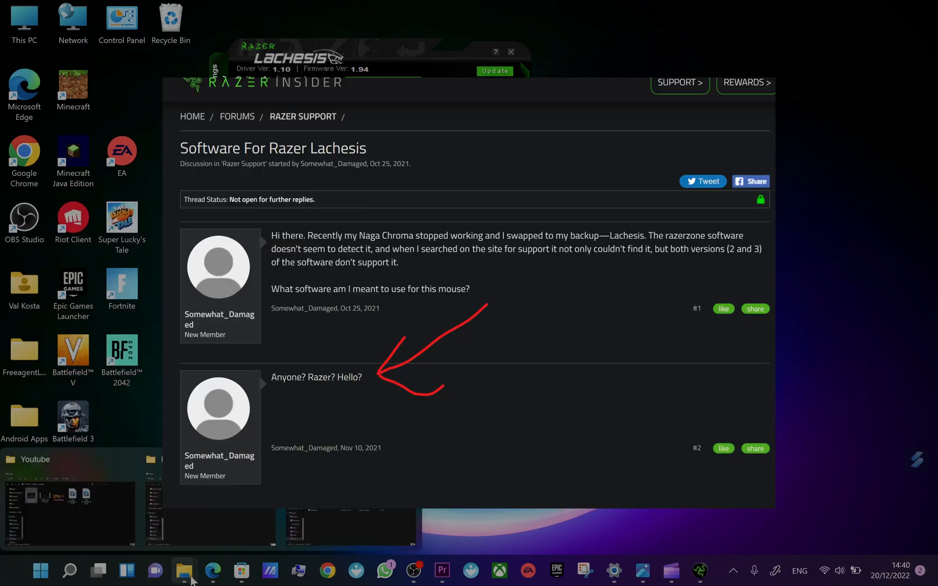
{"action": "left_click", "coordinate": [183, 570]}
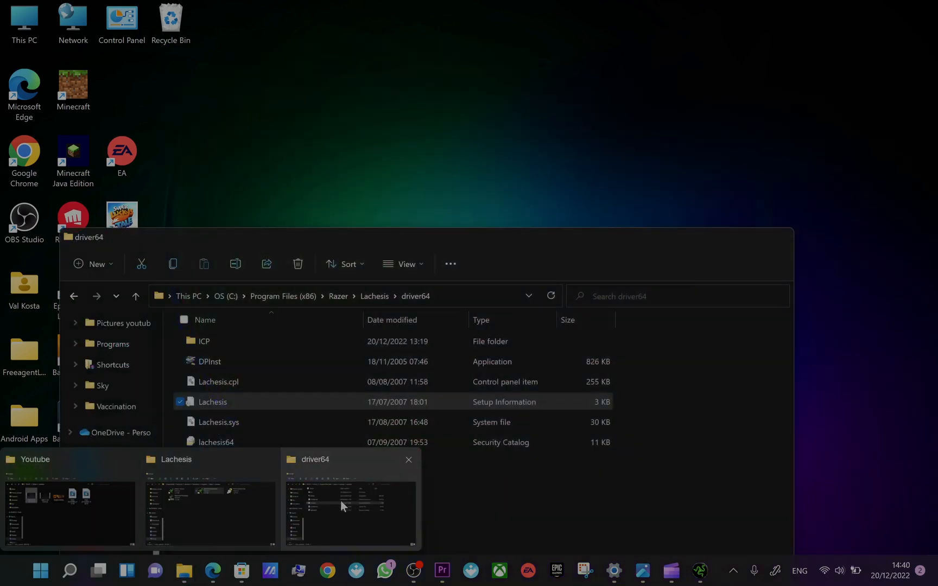
Launch setup from the LachesisEnglish1.1 folder and cancel the Confirm Uninstall prompt
{"action": "left_click", "coordinate": [209, 514]}
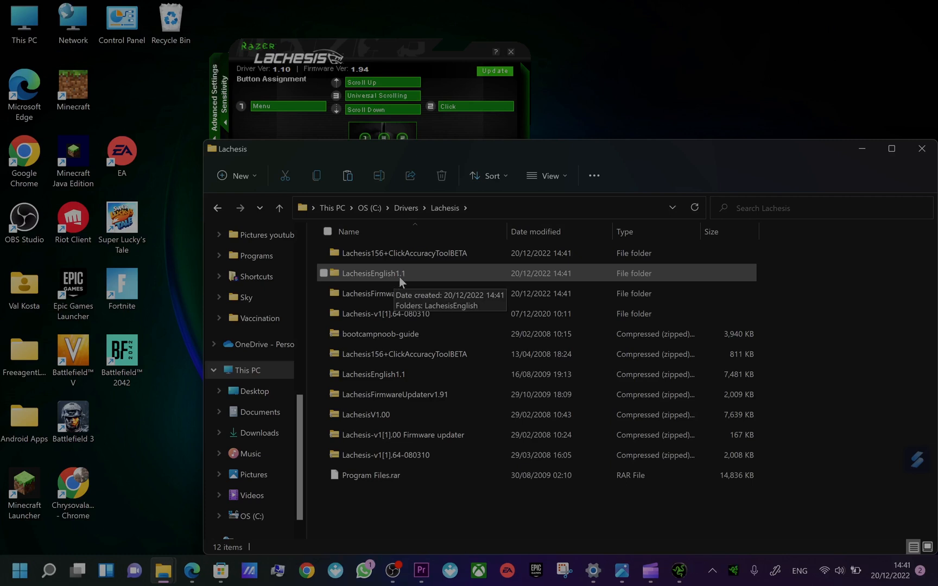
{"action": "double_click", "coordinate": [373, 273]}
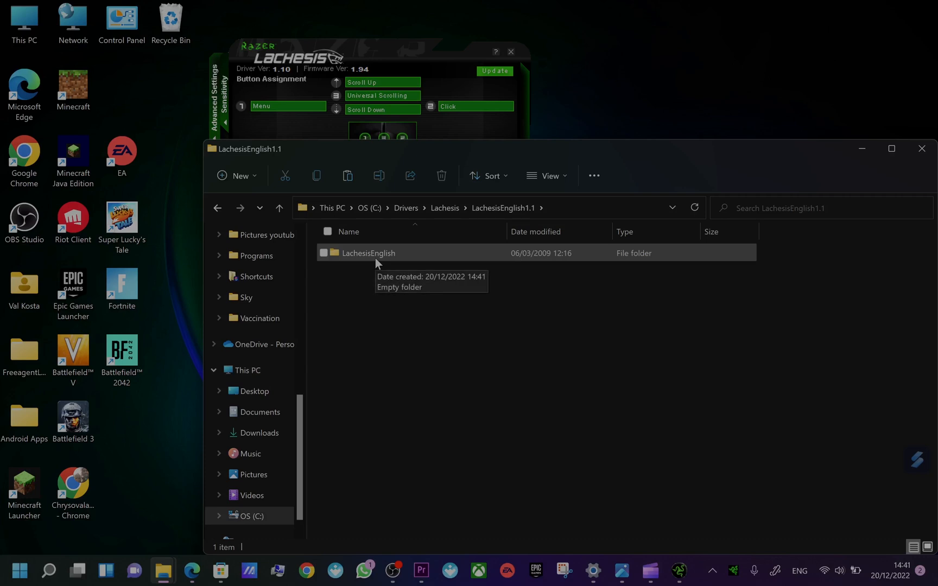
{"action": "left_click", "coordinate": [278, 208]}
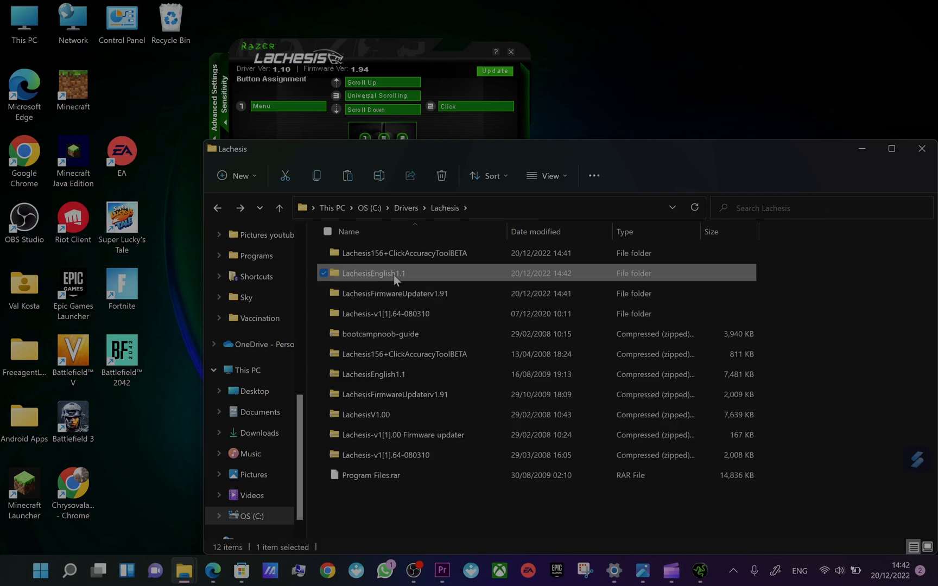
{"action": "double_click", "coordinate": [375, 273]}
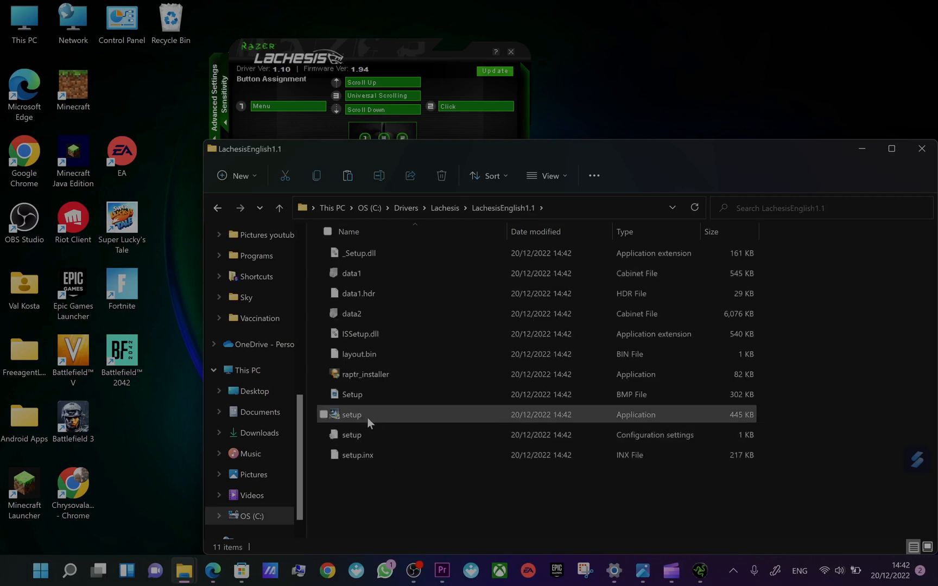
{"action": "double_click", "coordinate": [351, 414]}
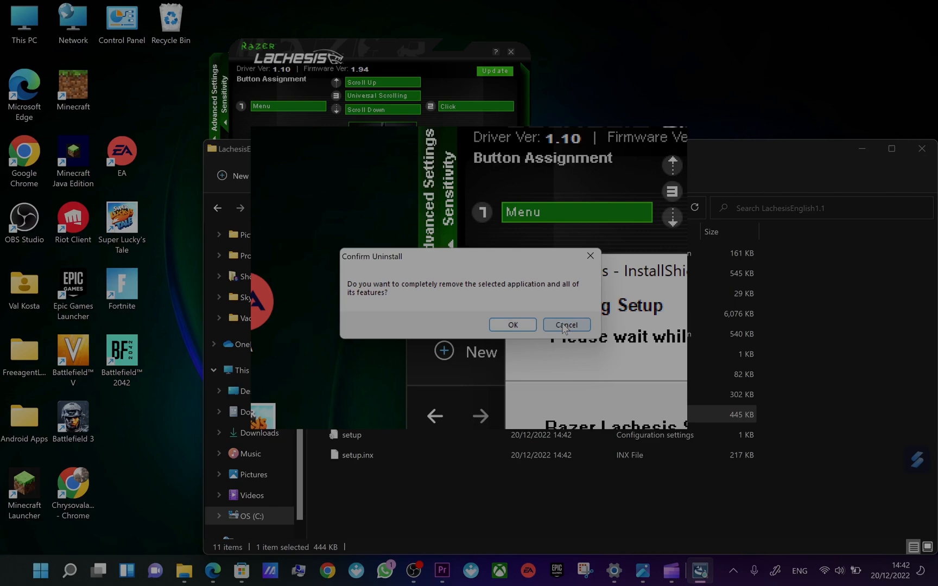
{"action": "left_click", "coordinate": [564, 324]}
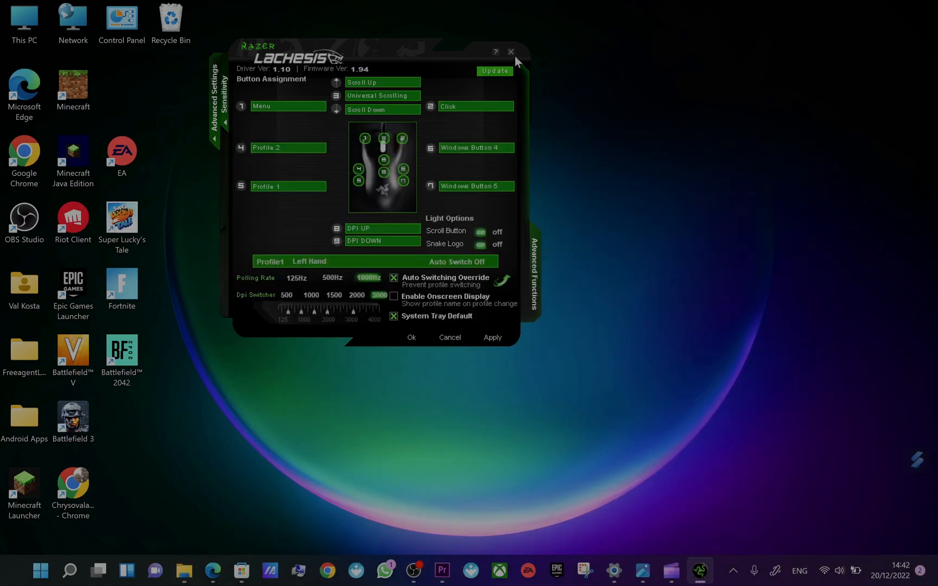
Close the Lachesis Configurator and bring up the Razer tray icon's options
{"action": "left_click", "coordinate": [510, 52]}
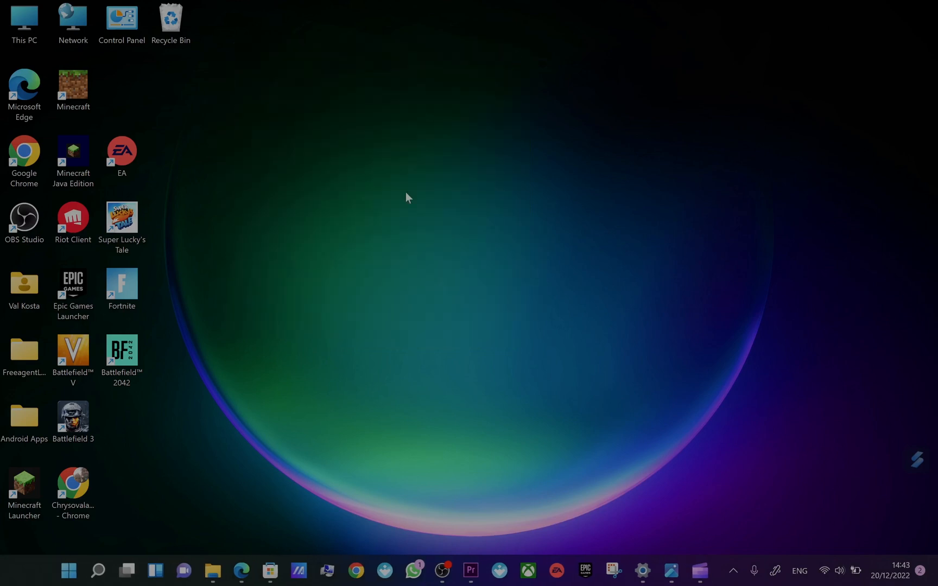
{"action": "mouse_move", "coordinate": [732, 569]}
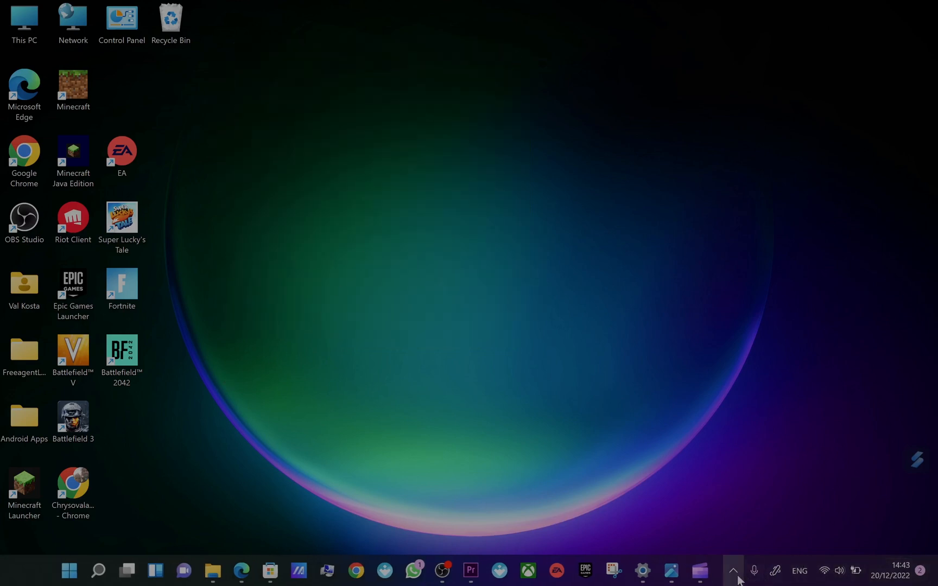
{"action": "left_click", "coordinate": [732, 570]}
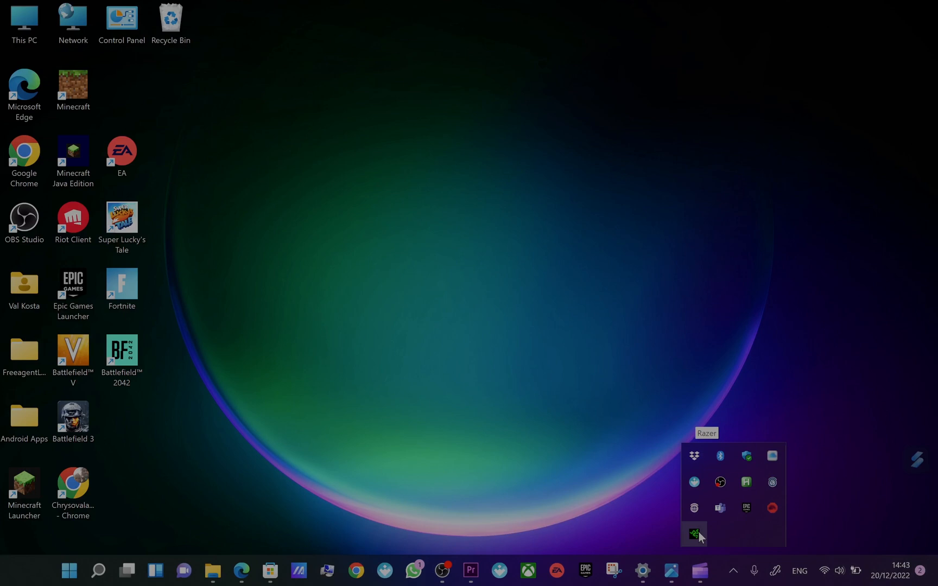
{"action": "right_click", "coordinate": [693, 532]}
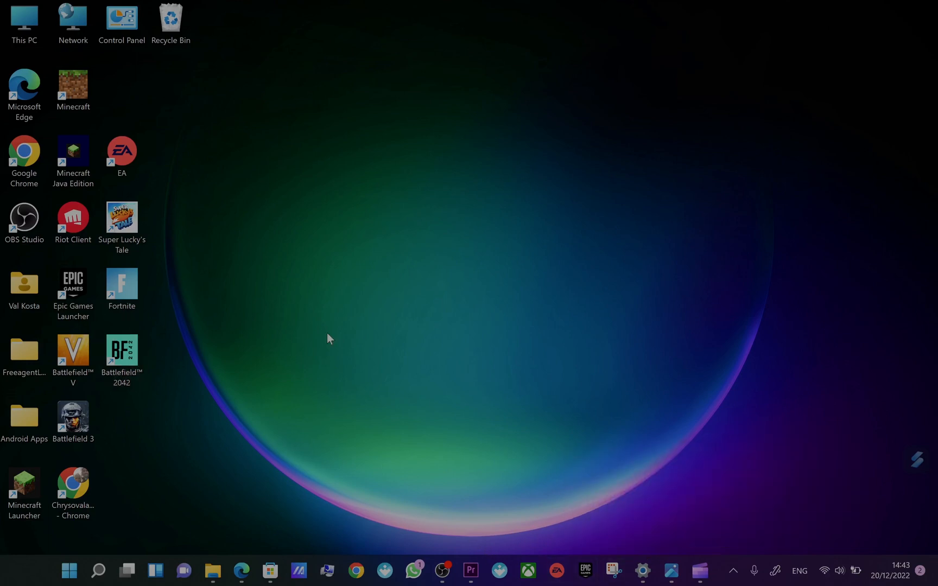
{"action": "mouse_move", "coordinate": [212, 570]}
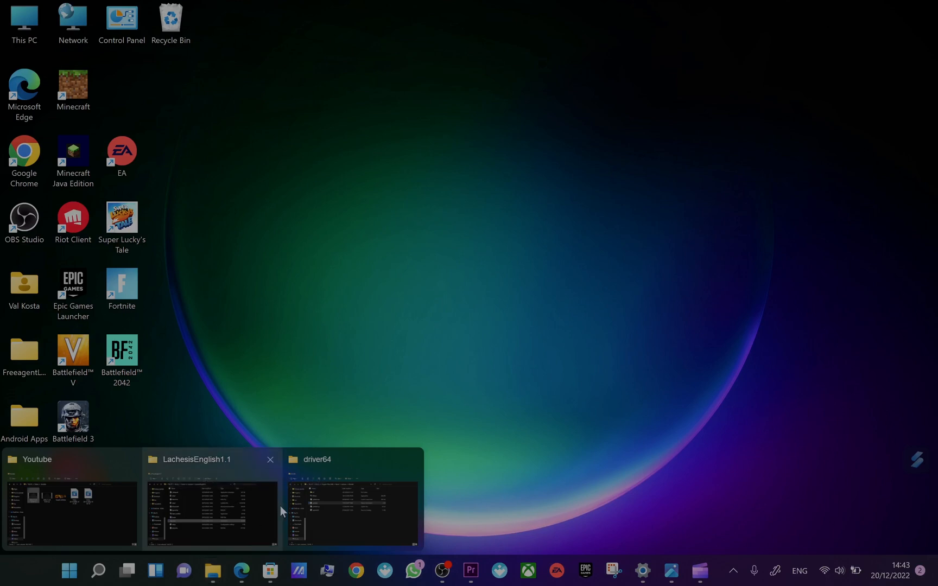
Return to the driver64 folder window and open the This PC desktop icon's options
{"action": "left_click", "coordinate": [352, 512]}
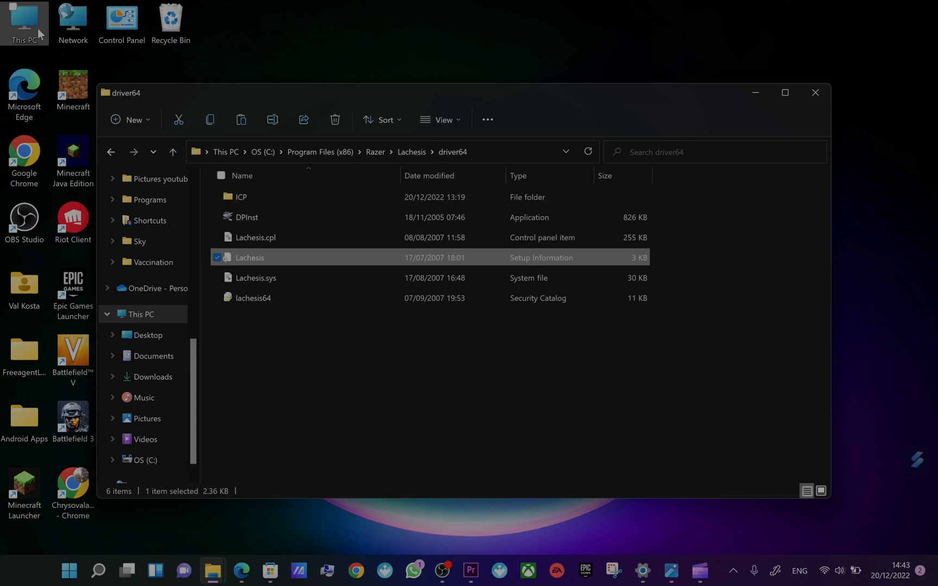
{"action": "right_click", "coordinate": [24, 22]}
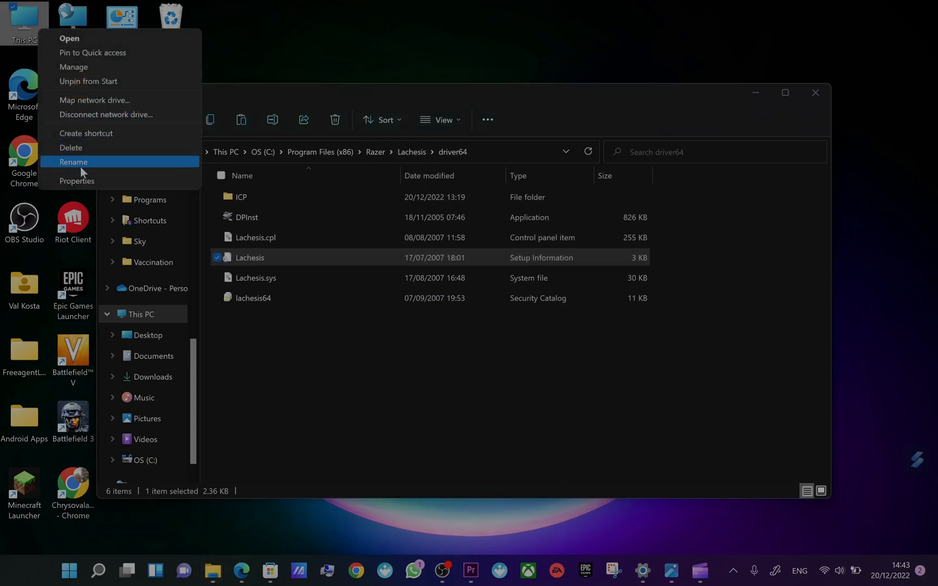
{"action": "mouse_move", "coordinate": [80, 180]}
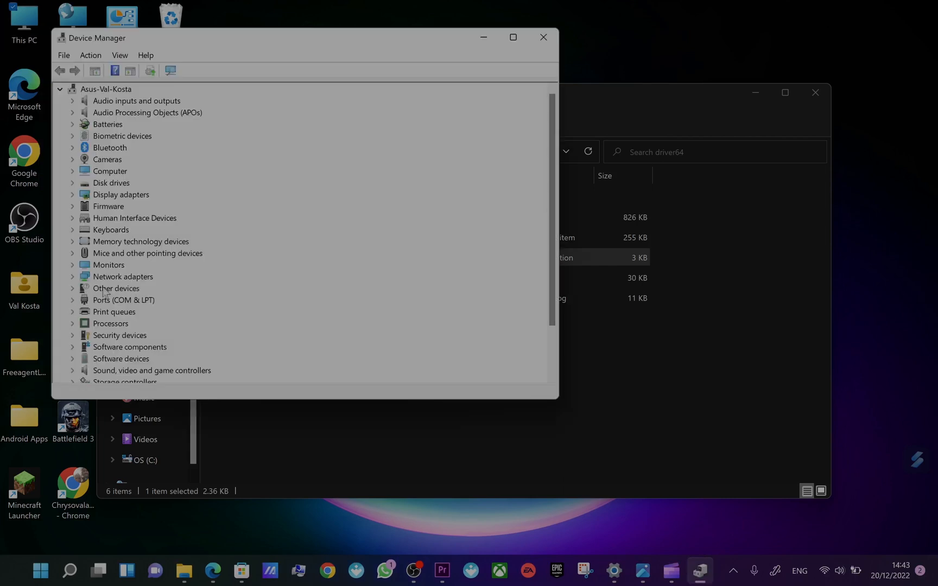
Try the driver64 folder via Have Disk for the HID-compliant mouse, dismiss the incompatibility error
{"action": "left_click", "coordinate": [71, 253]}
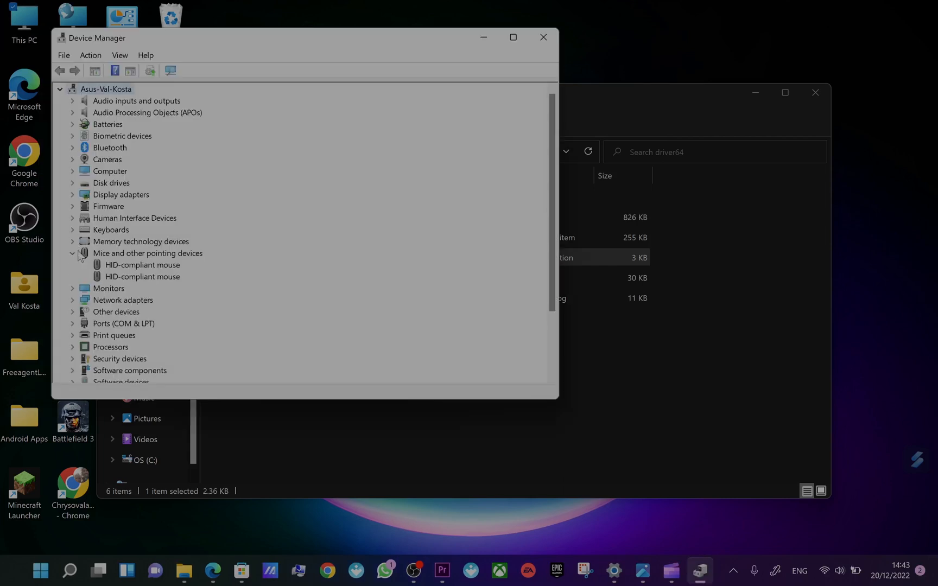
{"action": "left_click", "coordinate": [143, 277]}
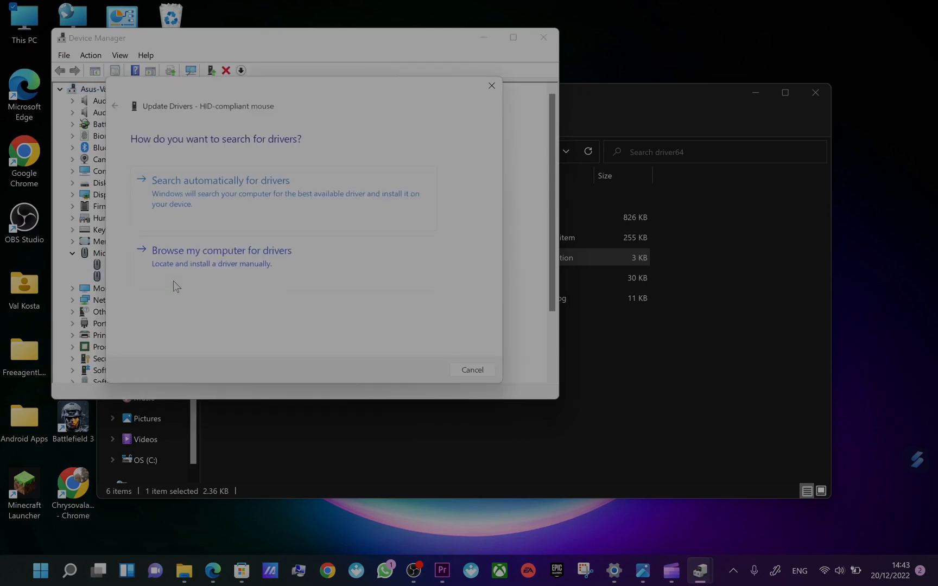
{"action": "left_click", "coordinate": [221, 250]}
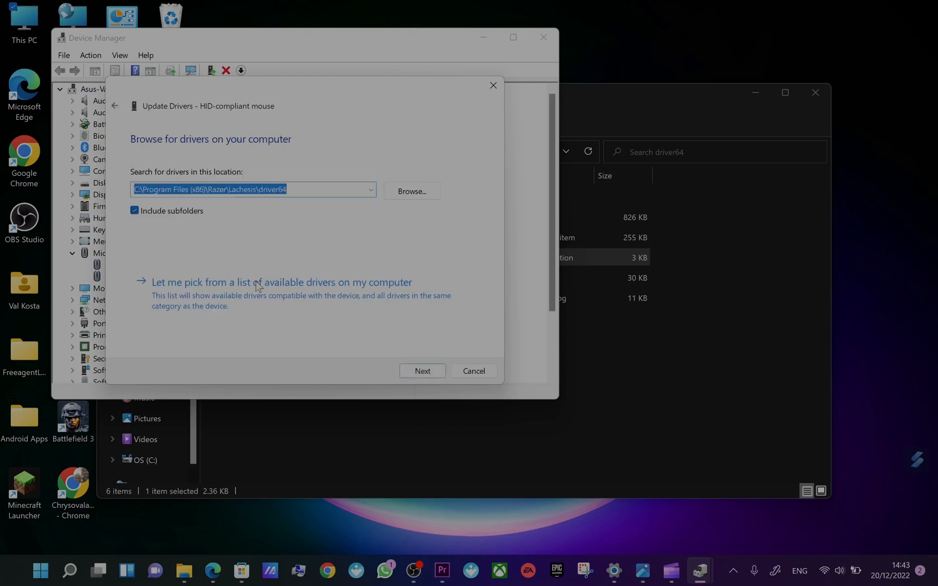
{"action": "left_click", "coordinate": [281, 281]}
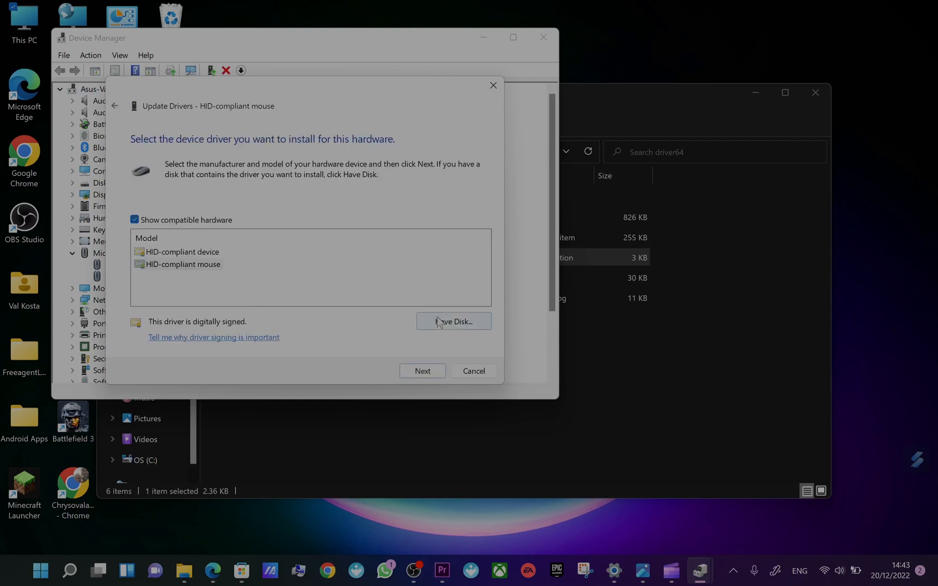
{"action": "left_click", "coordinate": [453, 321]}
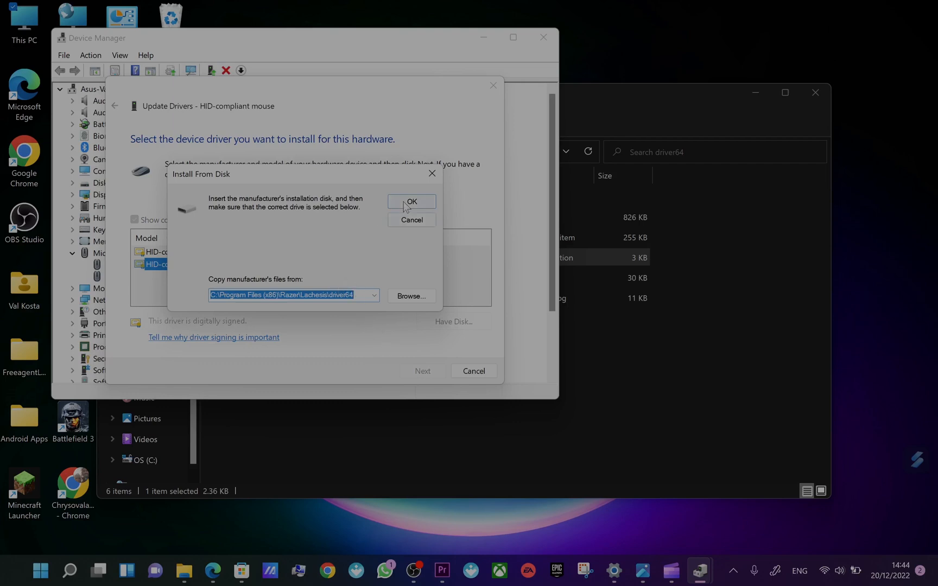
{"action": "left_click", "coordinate": [411, 200]}
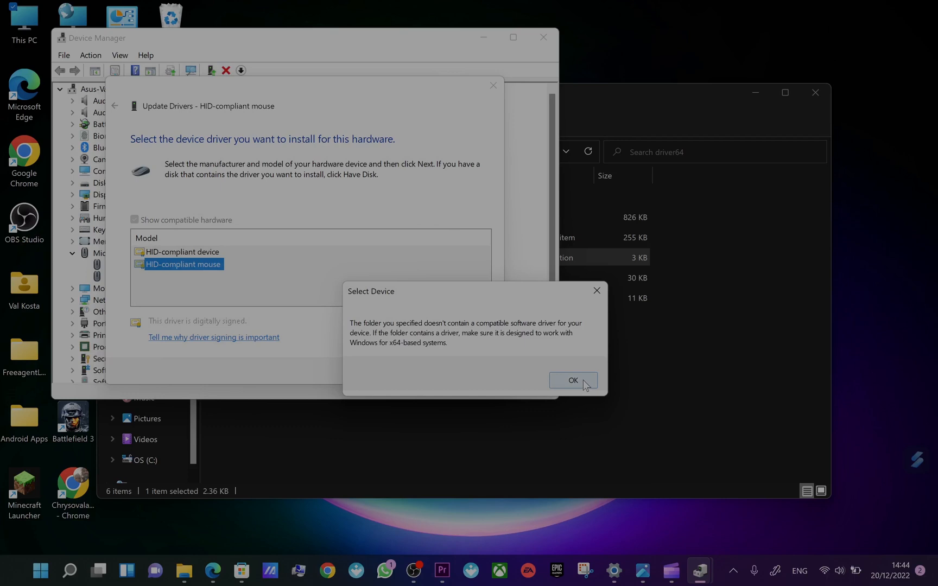
{"action": "left_click", "coordinate": [572, 380]}
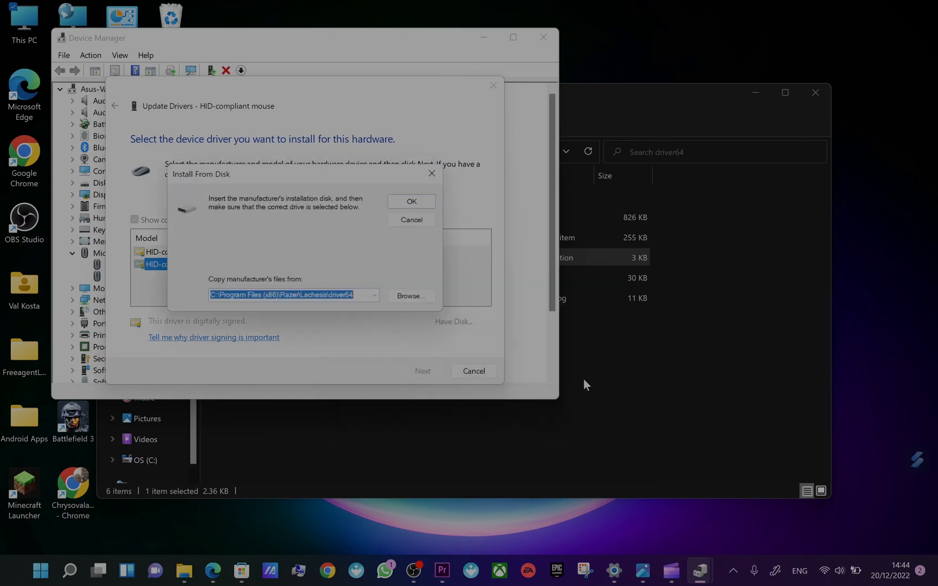
{"action": "left_click", "coordinate": [410, 219]}
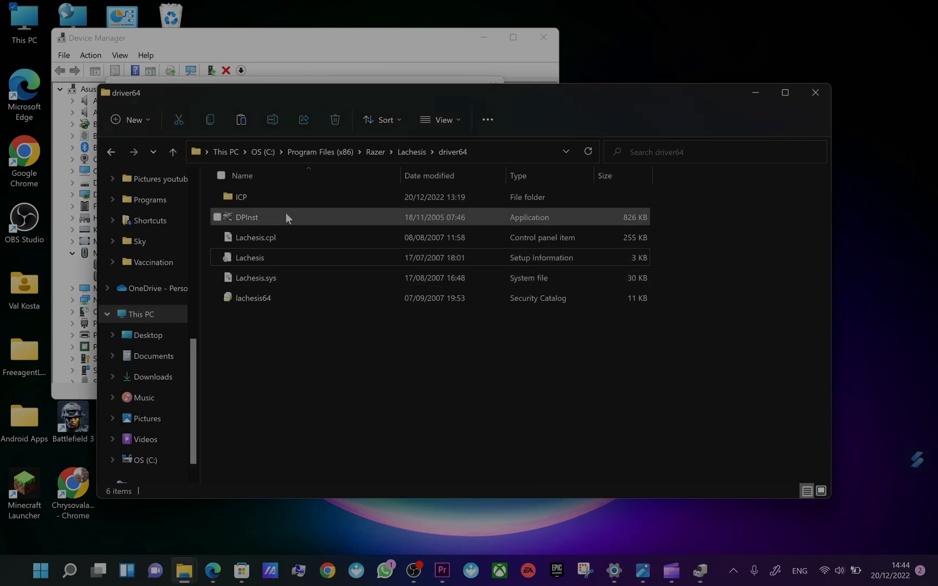
{"action": "mouse_move", "coordinate": [238, 220]}
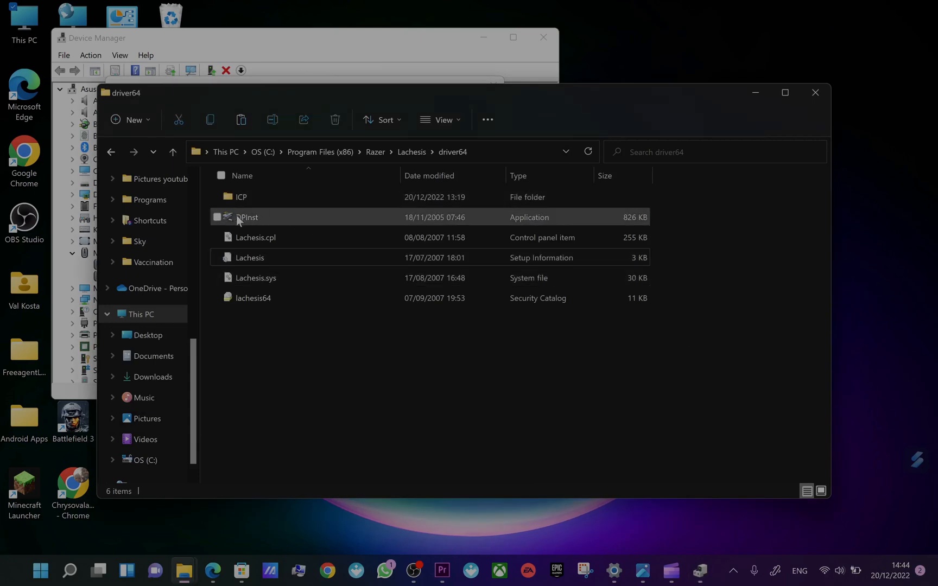
{"action": "mouse_move", "coordinate": [247, 217]}
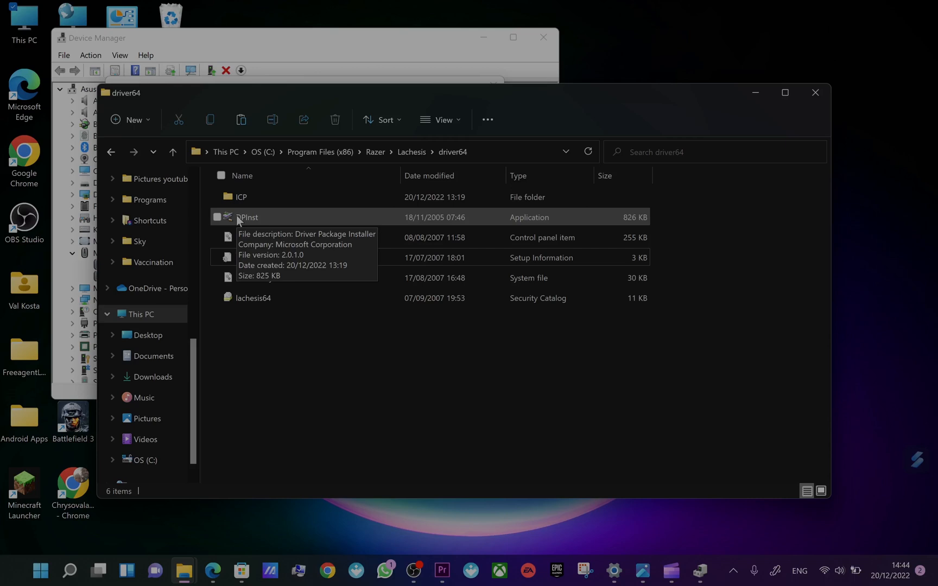
Run DPInst from driver64 as administrator and finish its wizard for the Razer HIDClass driver
{"action": "right_click", "coordinate": [246, 217]}
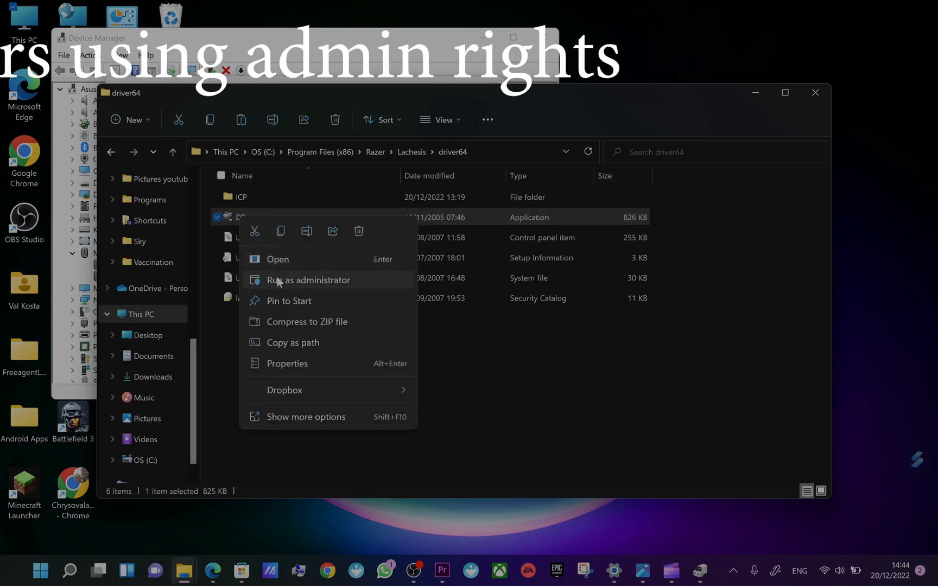
{"action": "left_click", "coordinate": [309, 280]}
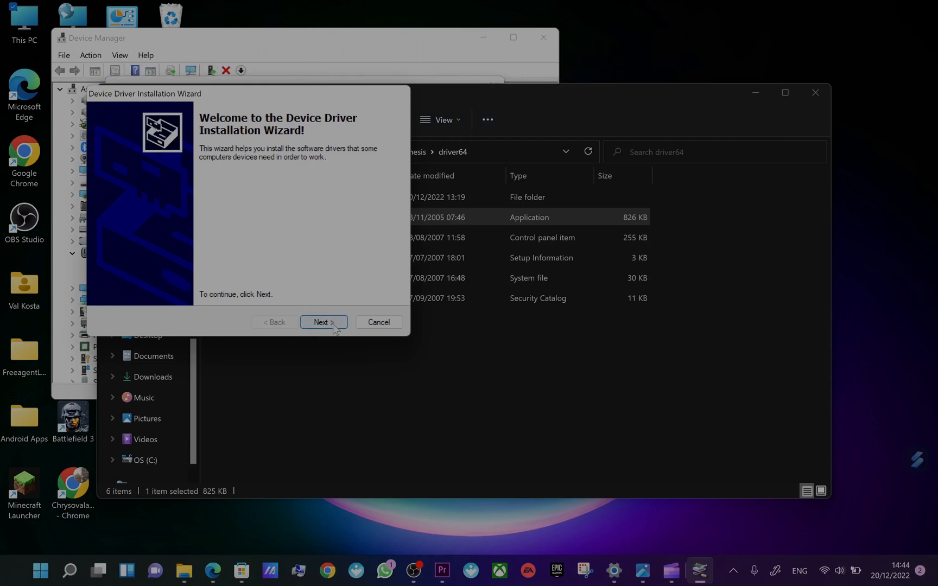
{"action": "left_click", "coordinate": [322, 322]}
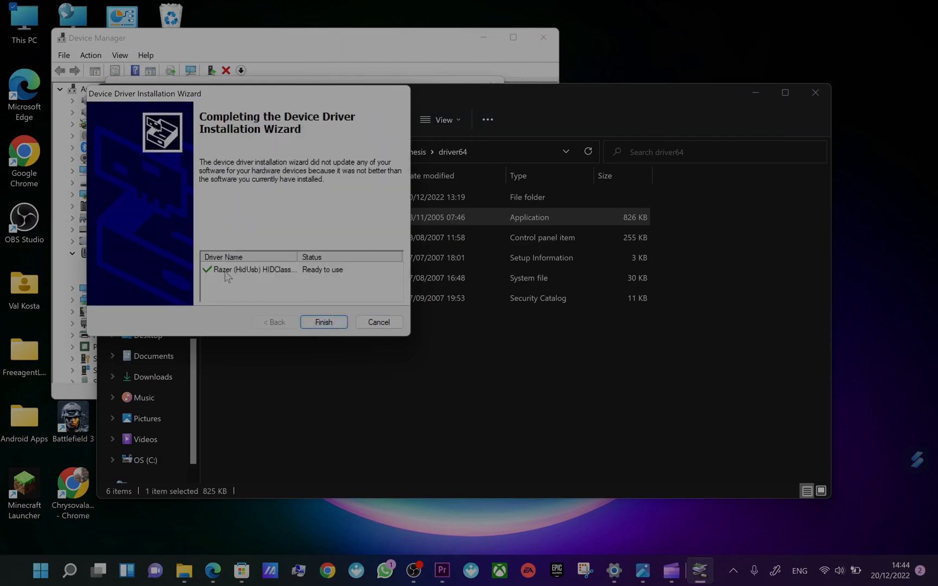
{"action": "mouse_move", "coordinate": [299, 257]}
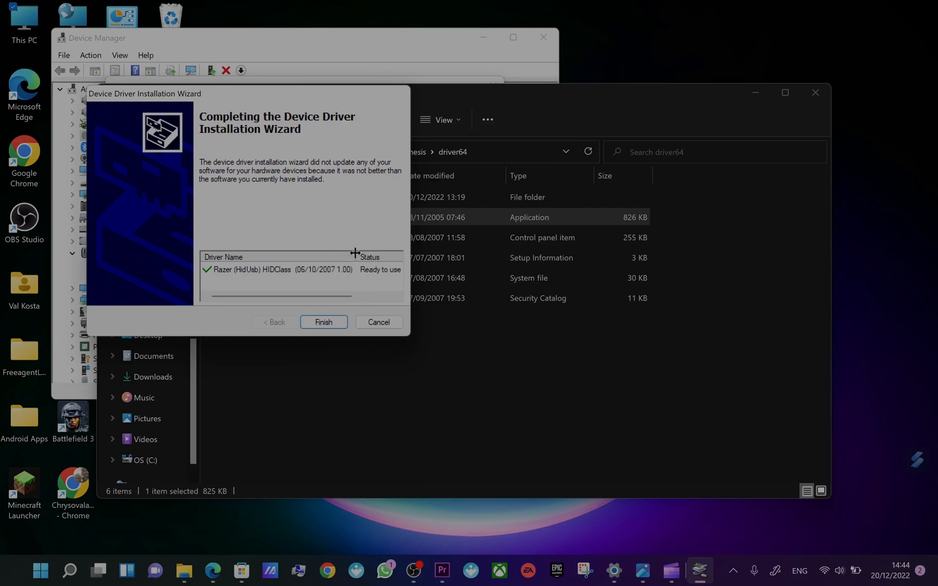
{"action": "mouse_move", "coordinate": [345, 280]}
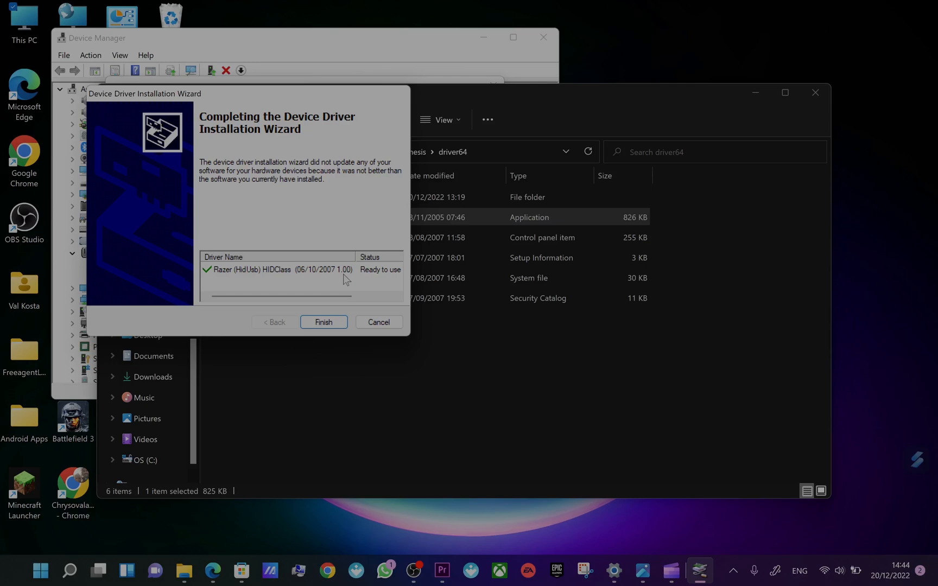
{"action": "mouse_move", "coordinate": [323, 321]}
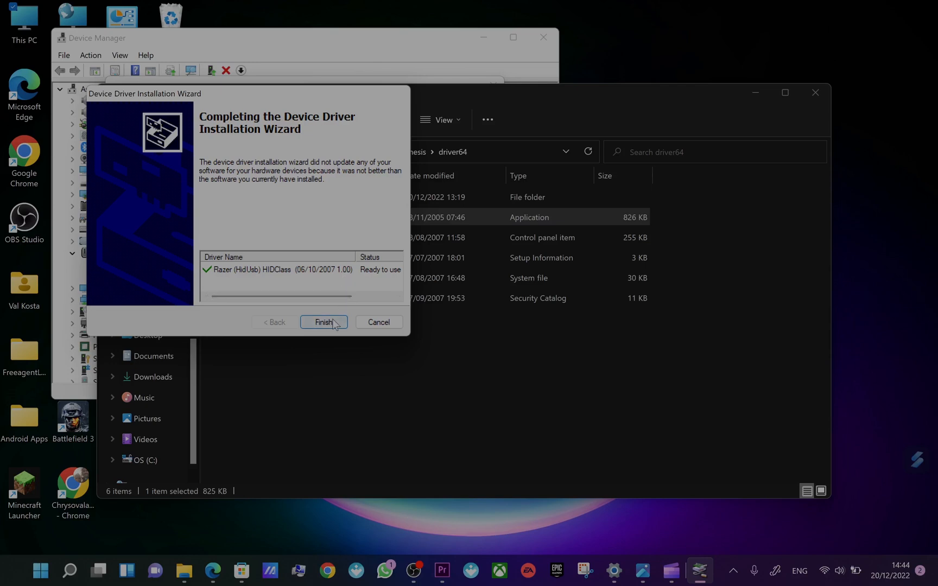
{"action": "left_click", "coordinate": [323, 321]}
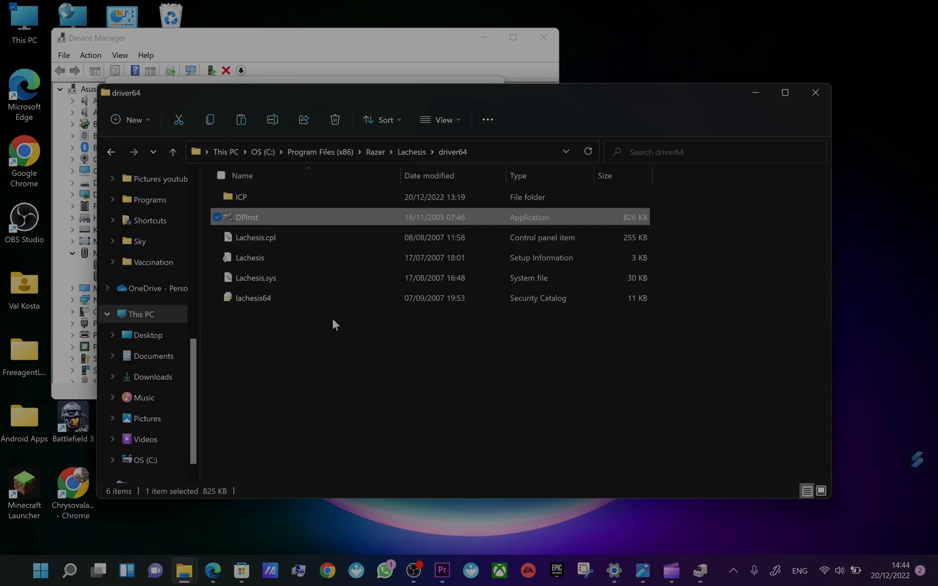
Run DPInst in the ICP folder and complete the wizard installing the MOTOROLA USB driver
{"action": "left_click", "coordinate": [241, 197]}
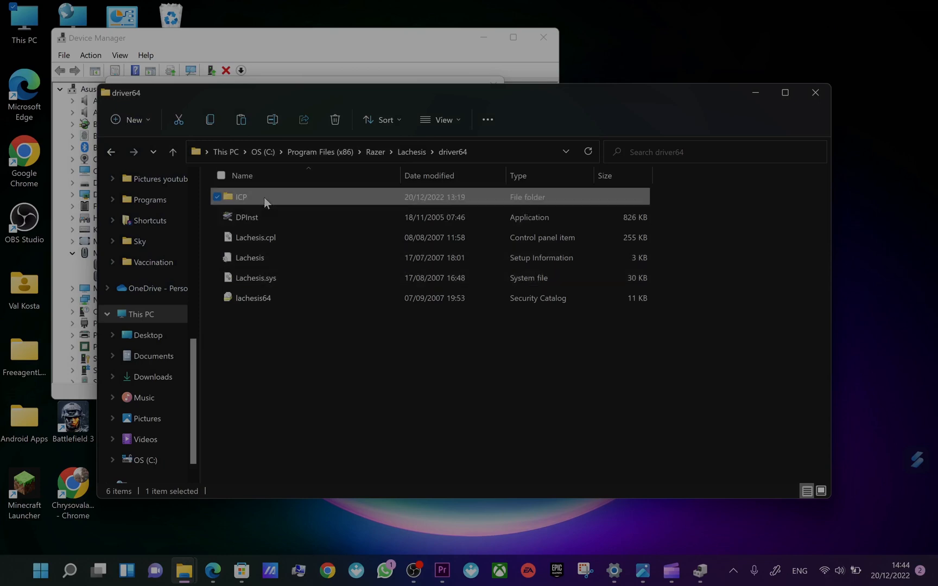
{"action": "double_click", "coordinate": [240, 197]}
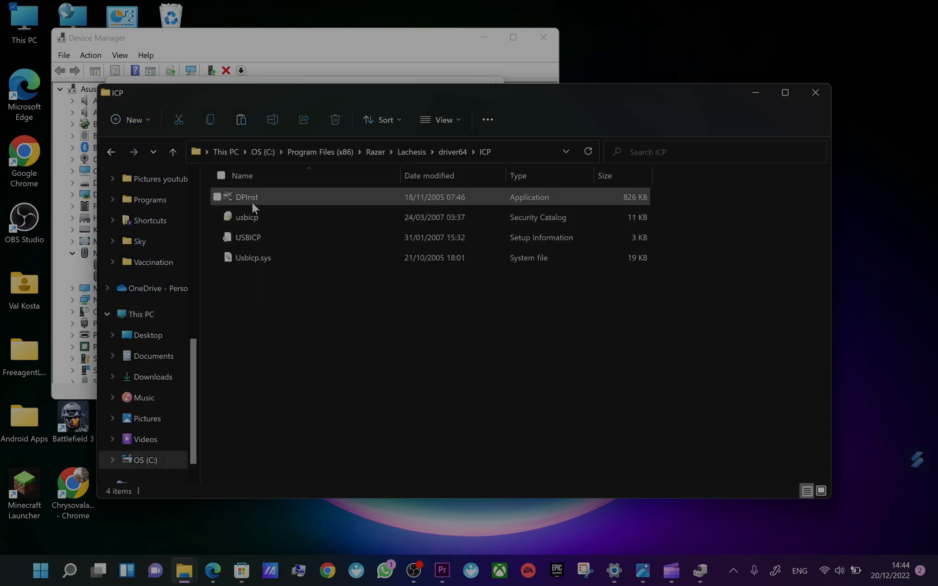
{"action": "mouse_move", "coordinate": [245, 197]}
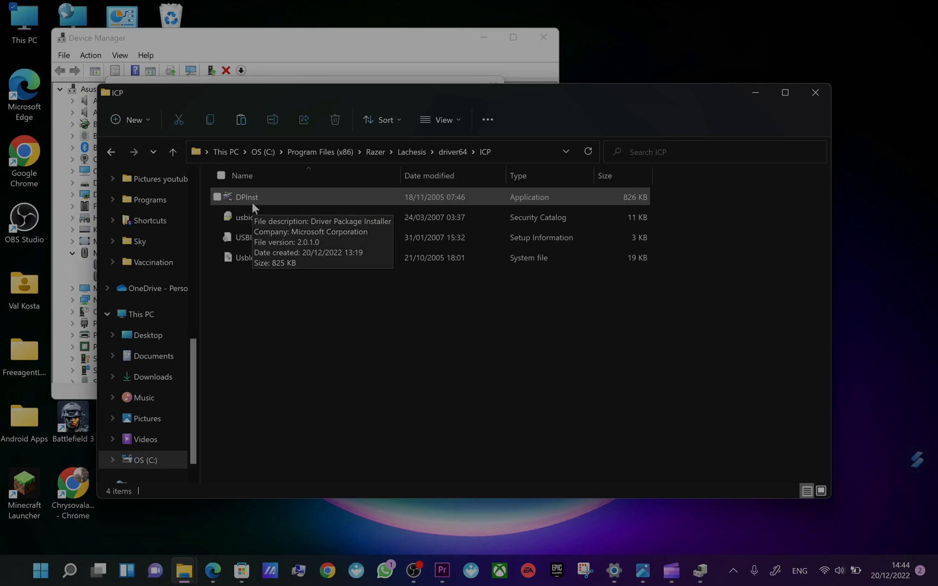
{"action": "right_click", "coordinate": [246, 197]}
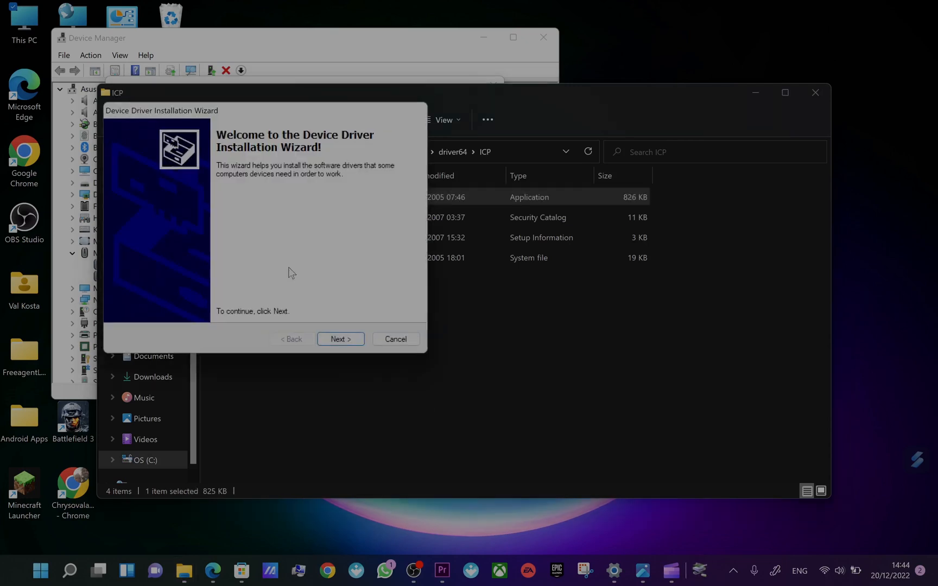
{"action": "left_click", "coordinate": [339, 339]}
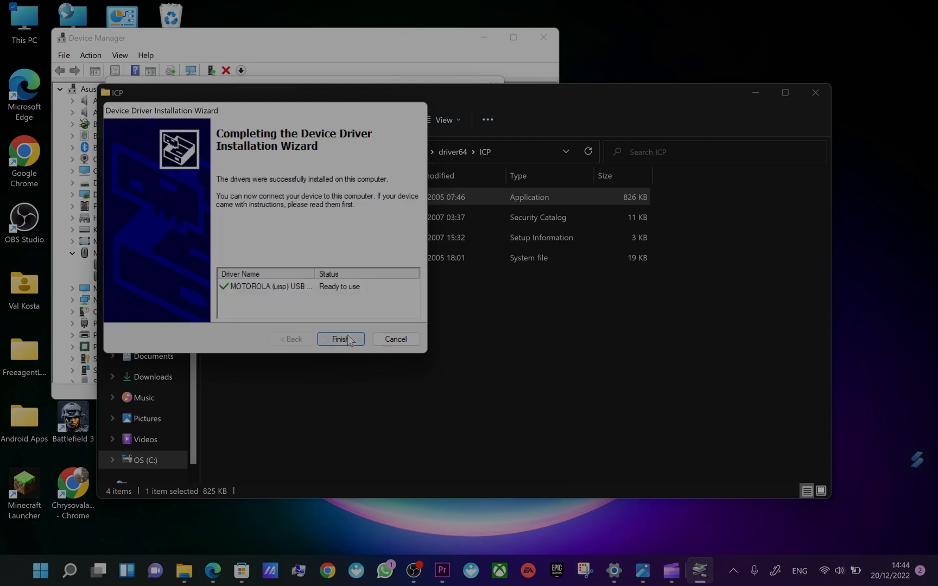
{"action": "left_click", "coordinate": [340, 339]}
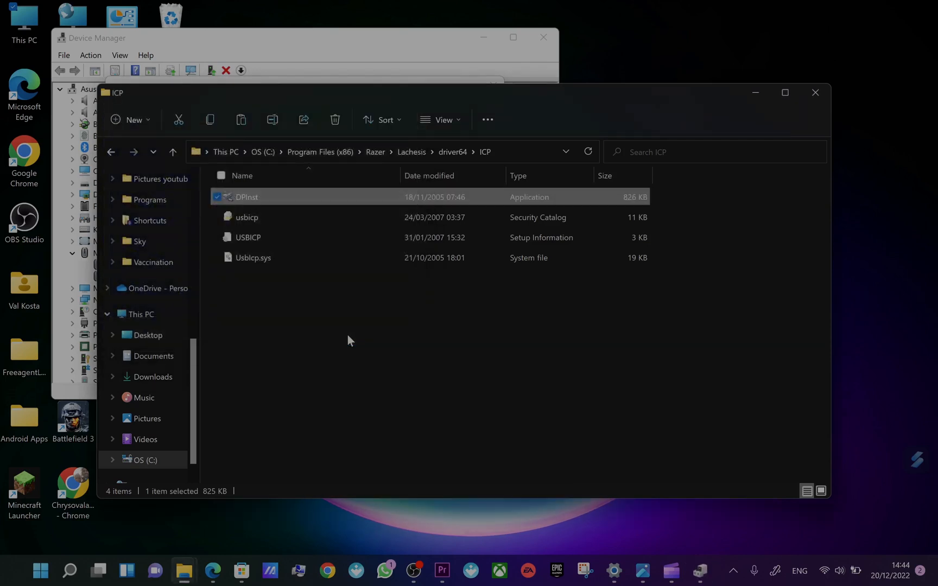
{"action": "mouse_move", "coordinate": [509, 42]}
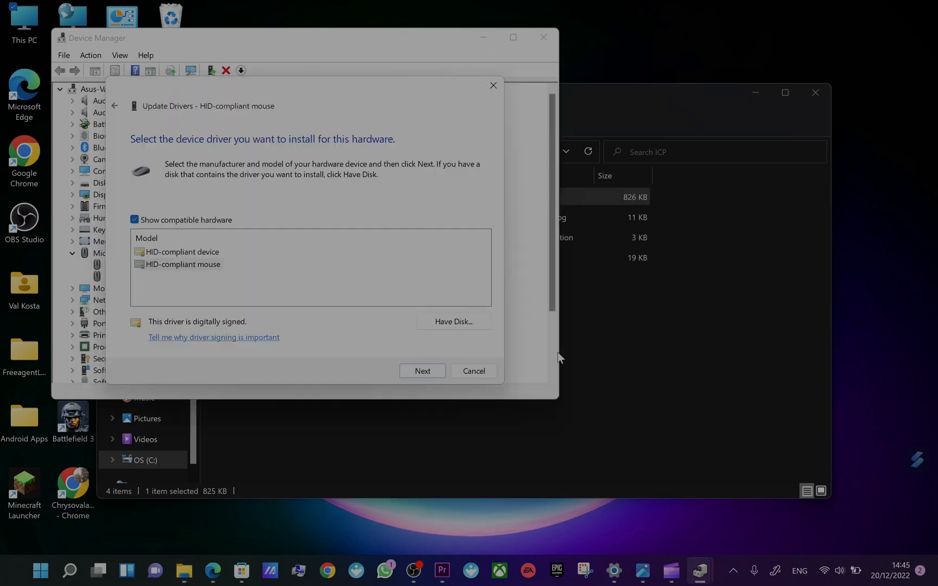
Cancel the HID-compliant mouse's Update Drivers dialog and close Device Manager
{"action": "left_click", "coordinate": [473, 371]}
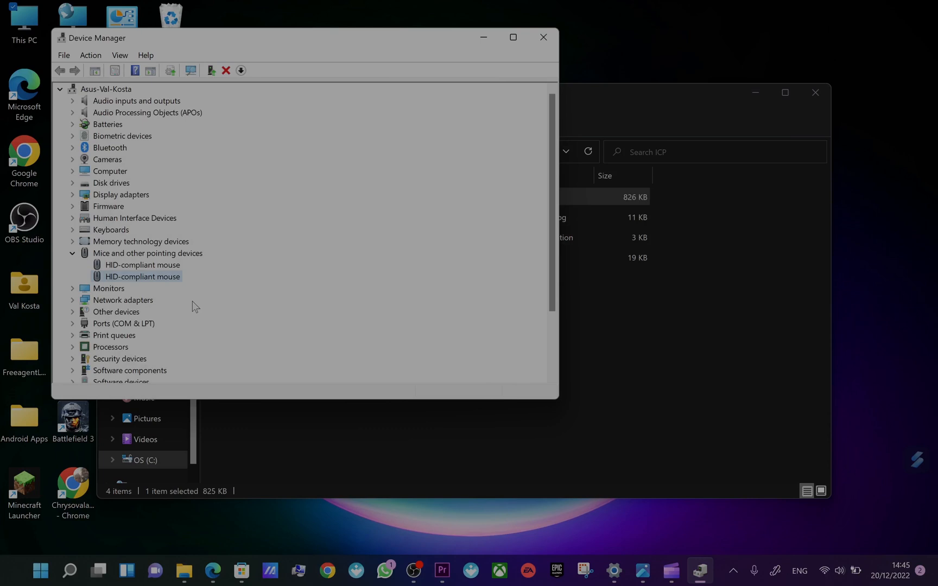
{"action": "left_click", "coordinate": [225, 70]}
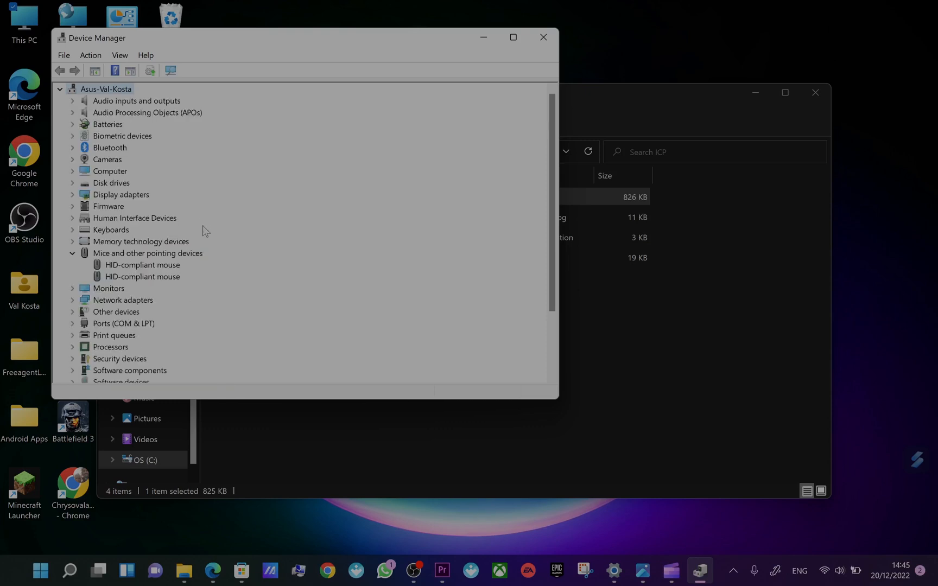
{"action": "left_click", "coordinate": [542, 37]}
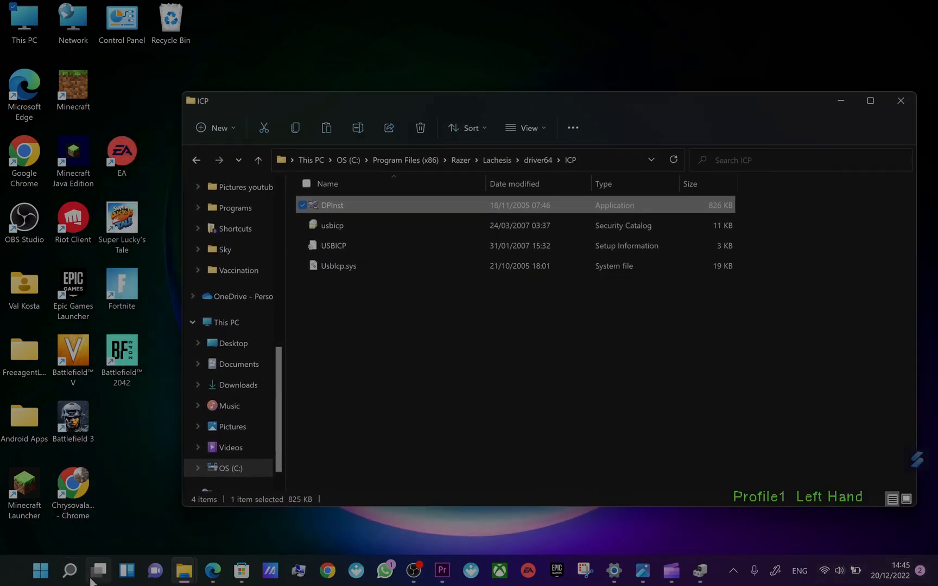
Launch Razer Lachesis Config from the Start menu's Recommended list
{"action": "left_click", "coordinate": [99, 570]}
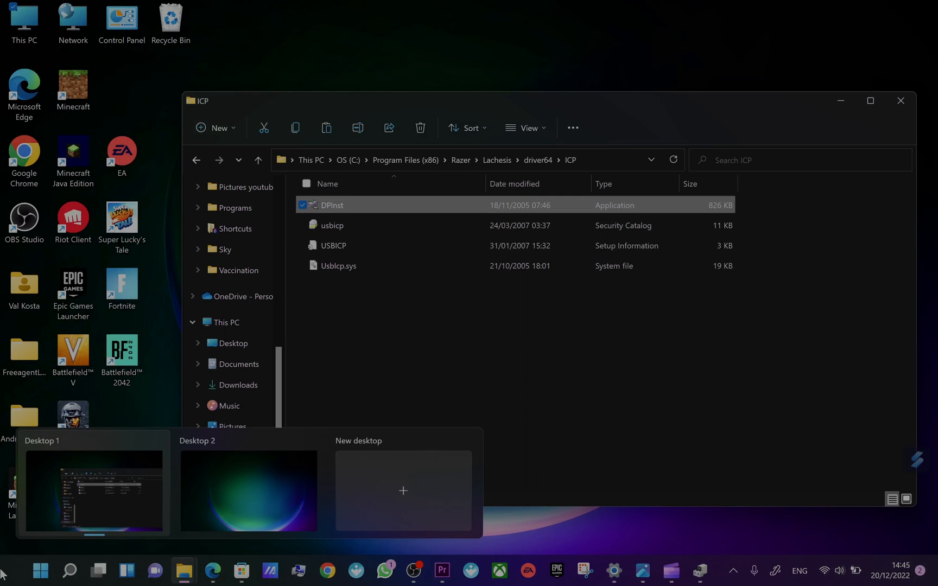
{"action": "left_click", "coordinate": [40, 570]}
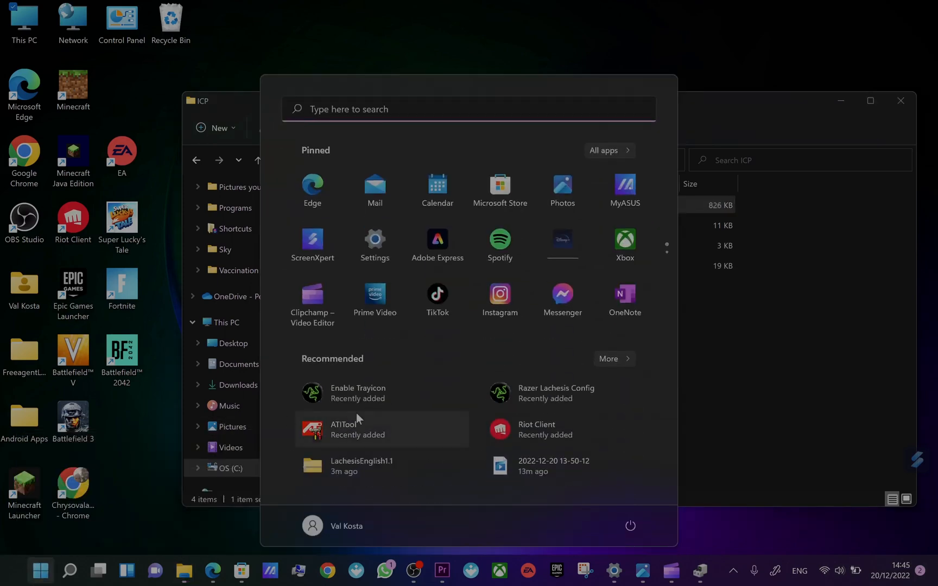
{"action": "mouse_move", "coordinate": [562, 393]}
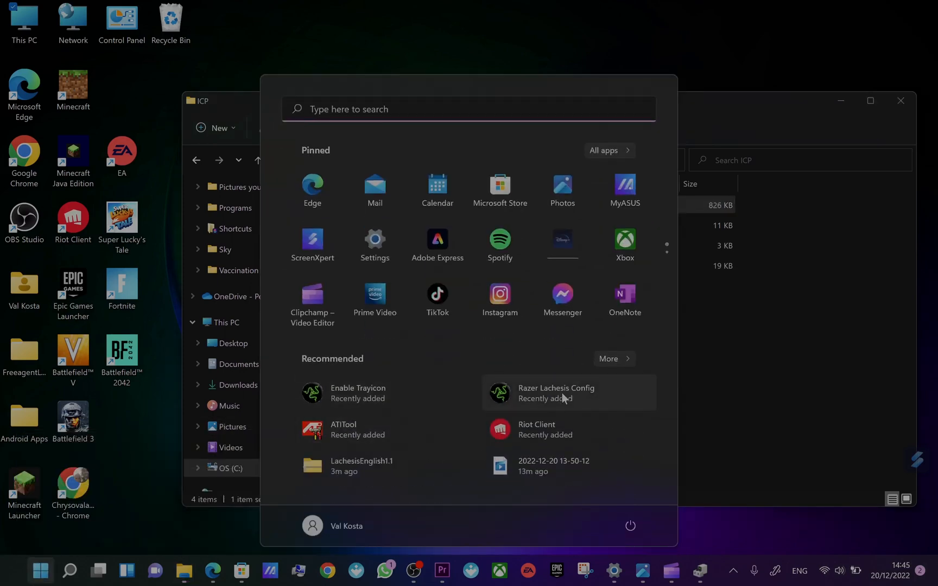
{"action": "left_click", "coordinate": [556, 393]}
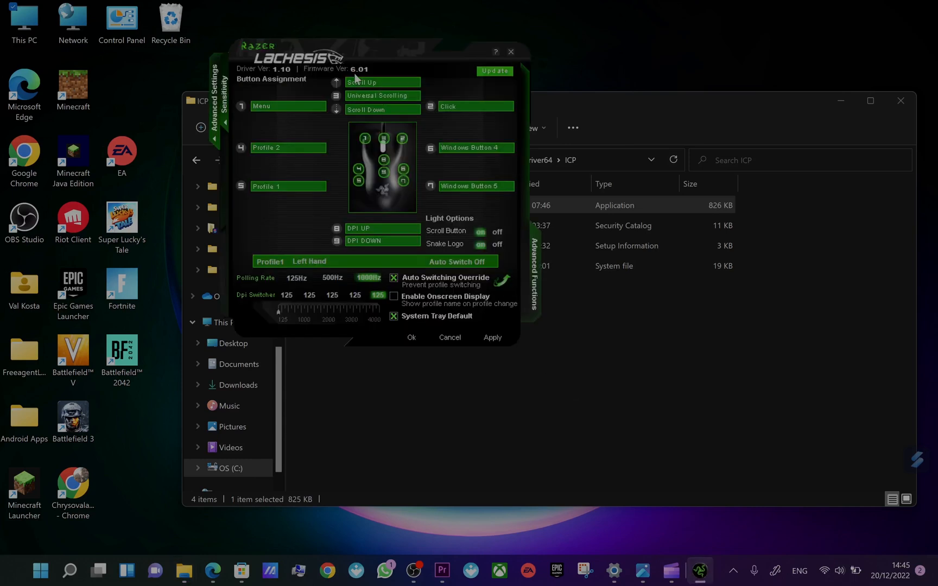
{"action": "mouse_move", "coordinate": [365, 76]}
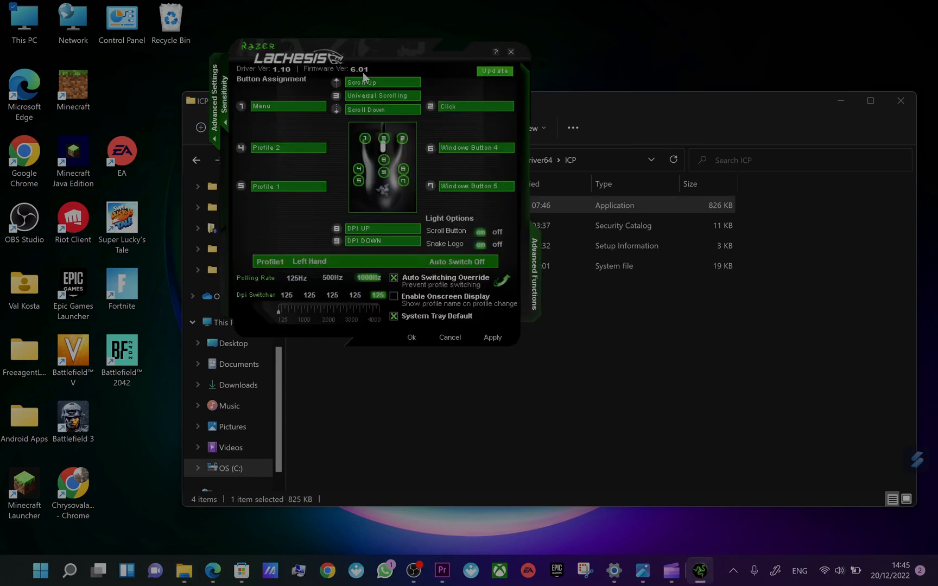
{"action": "mouse_move", "coordinate": [338, 78]}
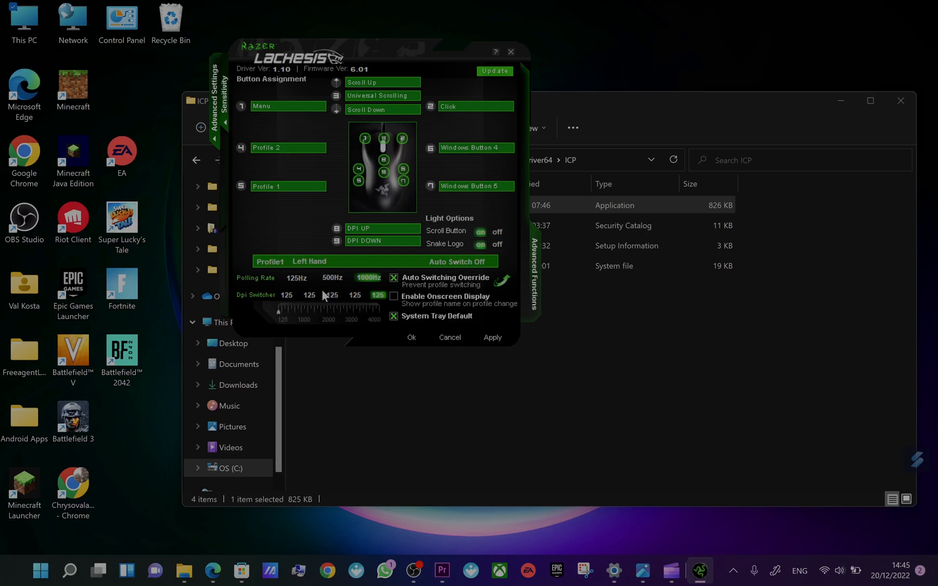
{"action": "mouse_move", "coordinate": [295, 163]}
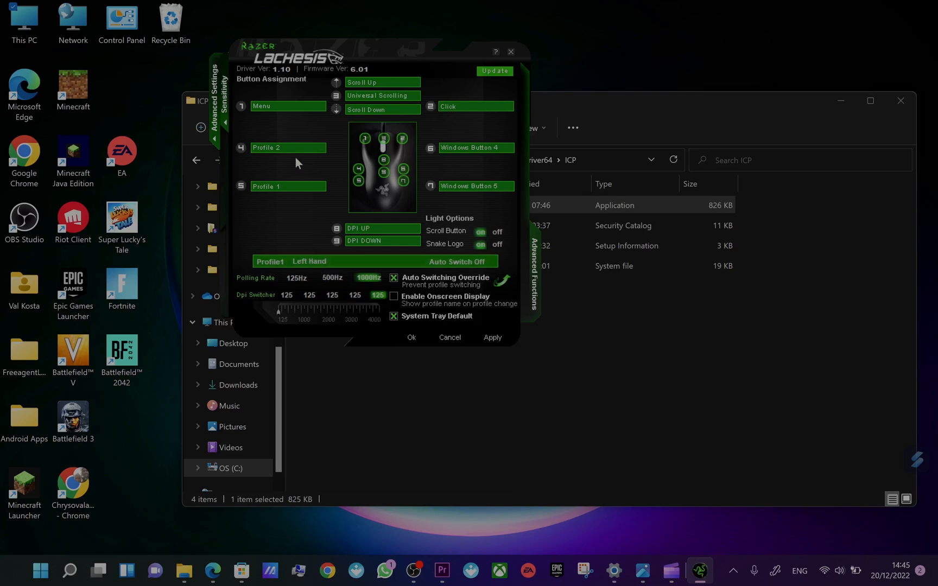
{"action": "mouse_move", "coordinate": [328, 157]}
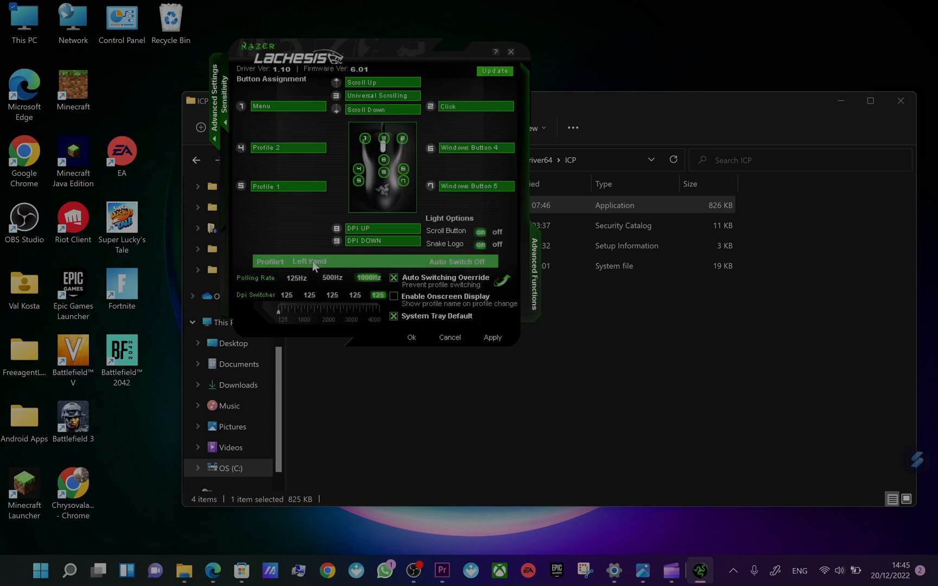
{"action": "mouse_move", "coordinate": [356, 307]}
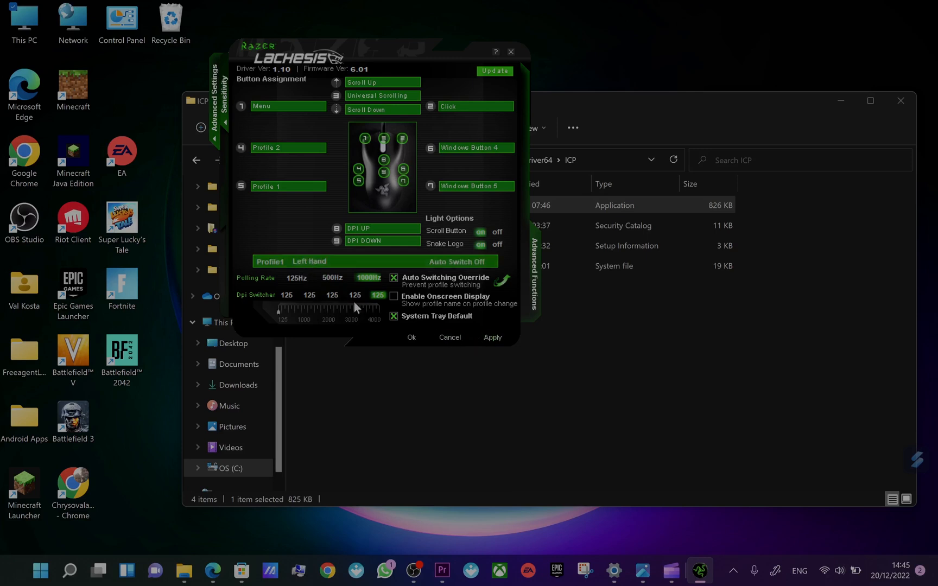
{"action": "mouse_move", "coordinate": [357, 309]}
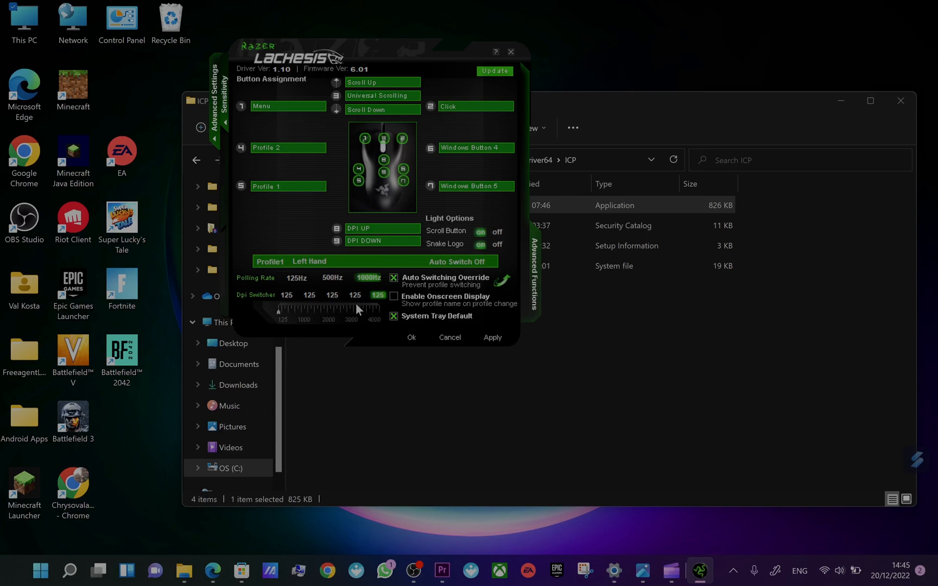
{"action": "mouse_move", "coordinate": [388, 6]}
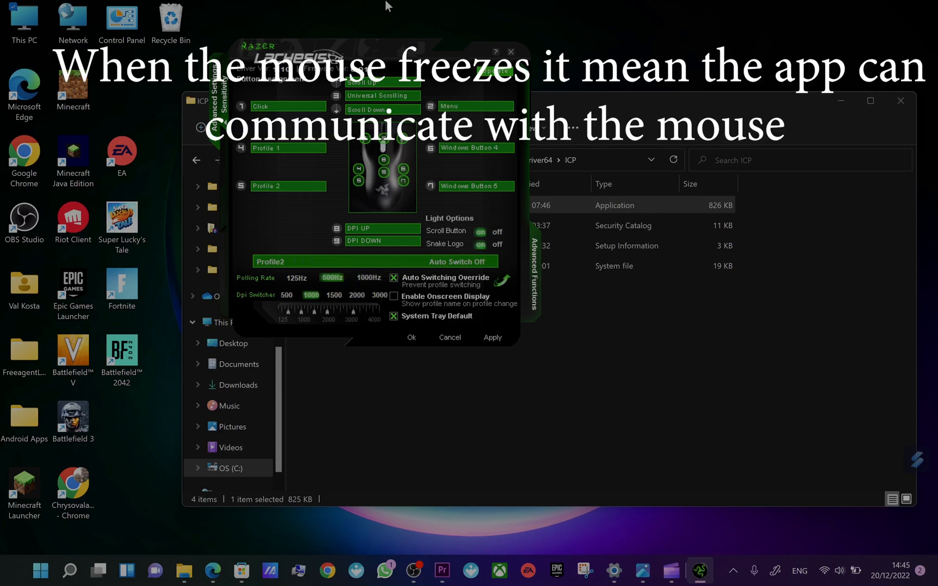
{"action": "mouse_move", "coordinate": [429, 9]}
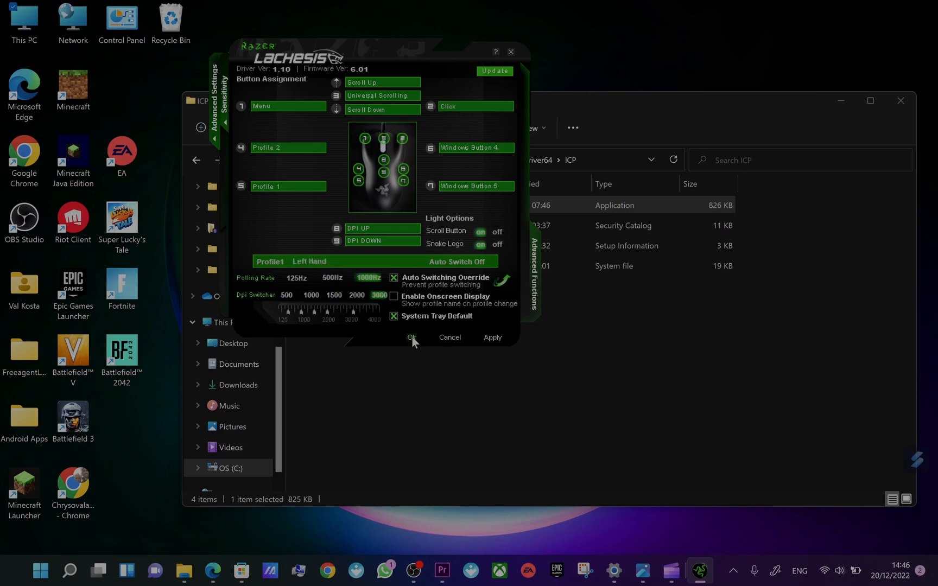
Accept Profile1 with DPI stages 500–3000 via Ok, closing the configurator
{"action": "left_click", "coordinate": [411, 338]}
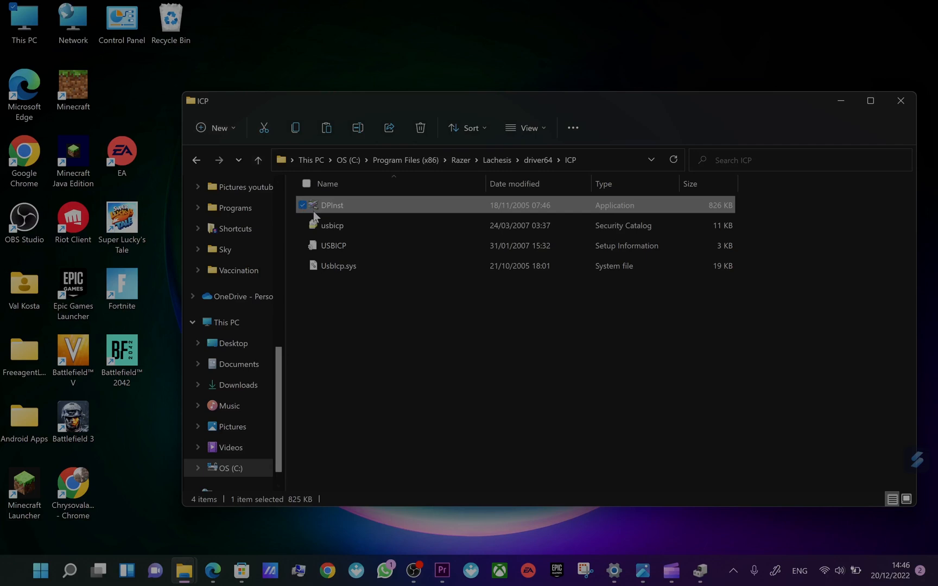
Reopen Razer Lachesis Config from the system tray, now showing firmware 1.94
{"action": "left_click", "coordinate": [732, 569]}
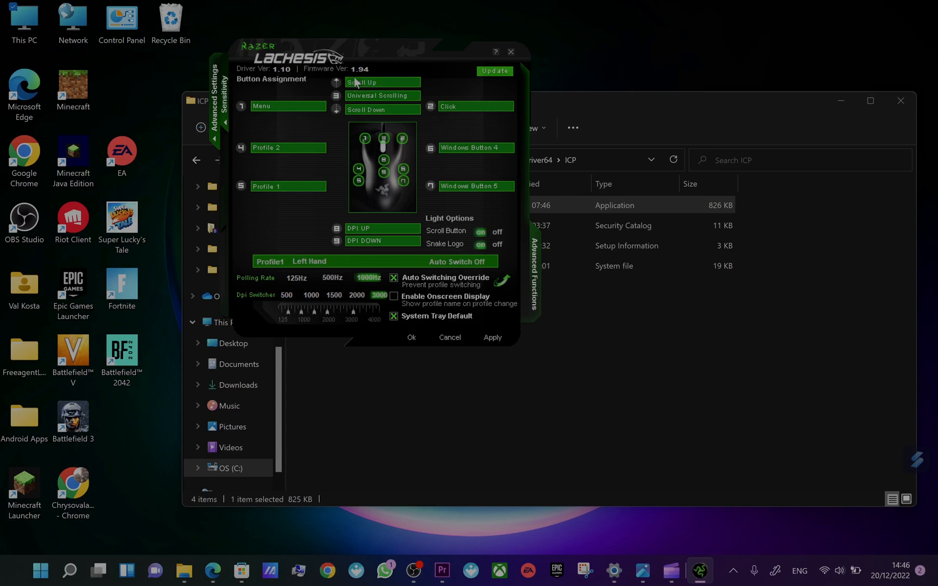
{"action": "mouse_move", "coordinate": [414, 378]}
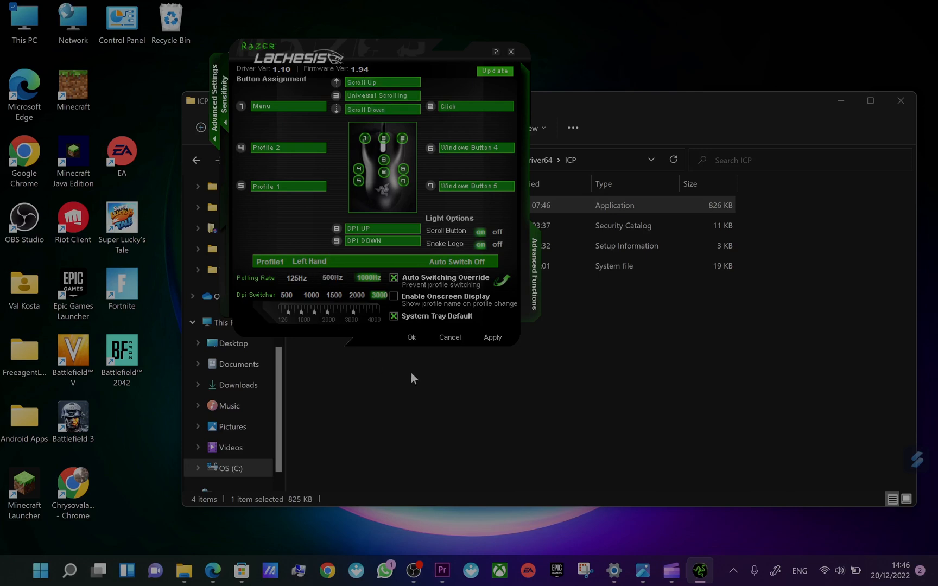
{"action": "mouse_move", "coordinate": [840, 101]}
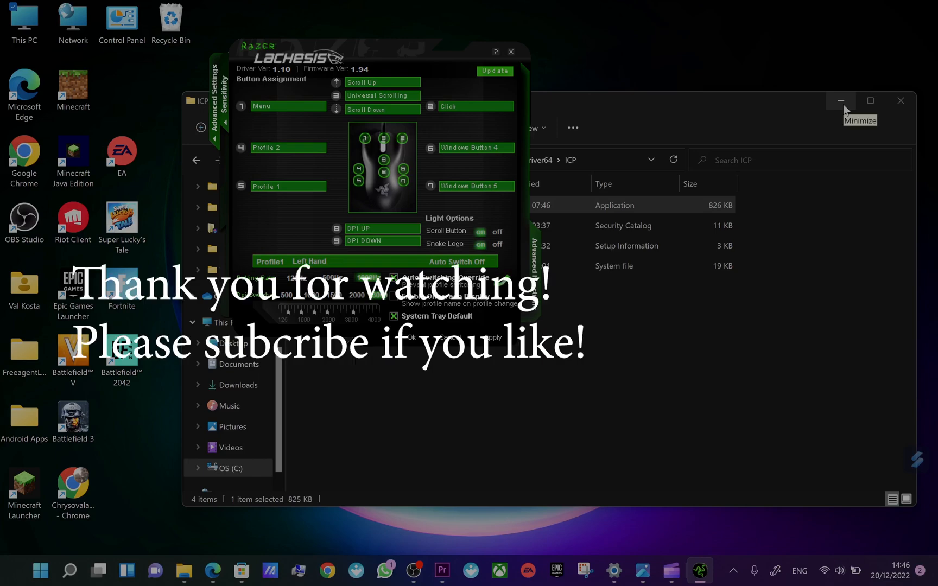
Minimize the File Explorer ICP folder window
{"action": "left_click", "coordinate": [840, 100]}
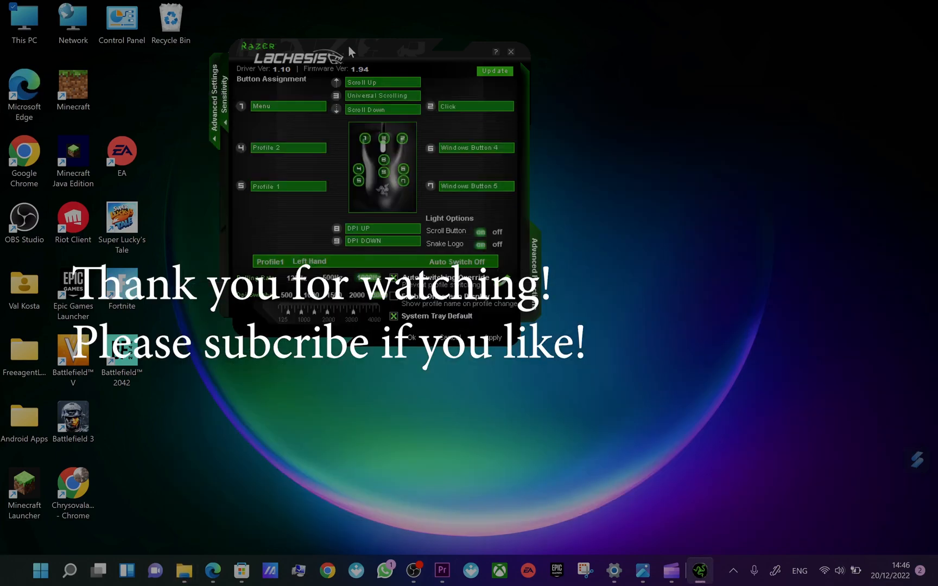
{"action": "mouse_move", "coordinate": [341, 63]}
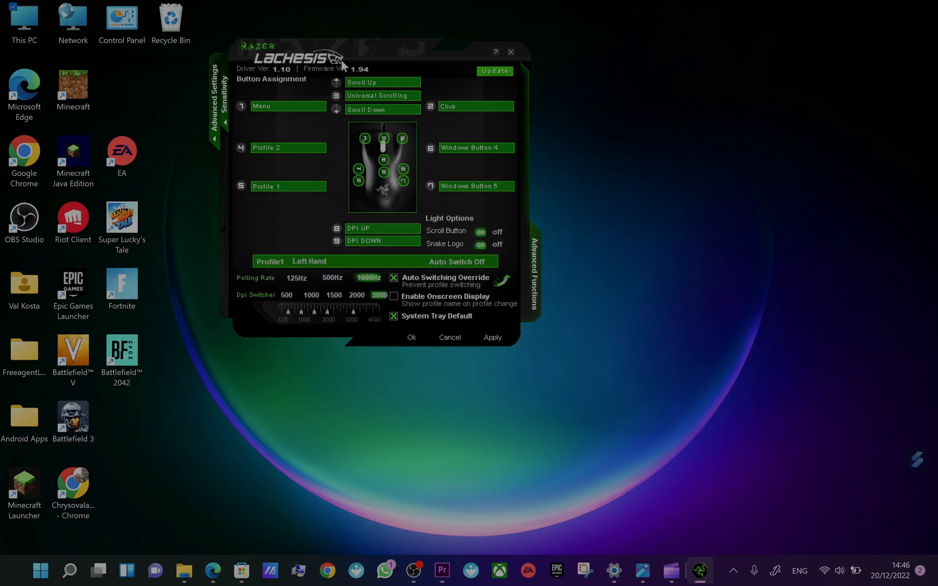
{"action": "mouse_move", "coordinate": [477, 426]}
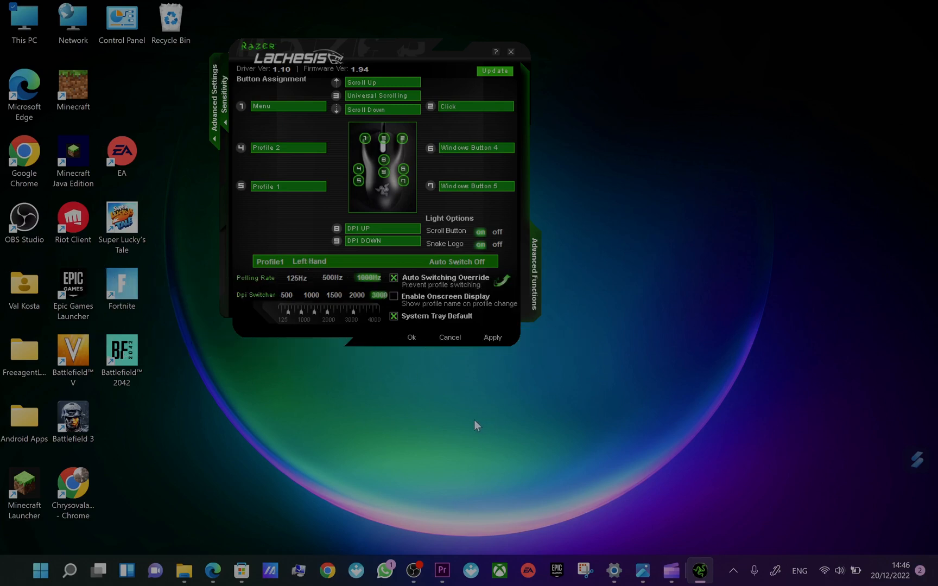